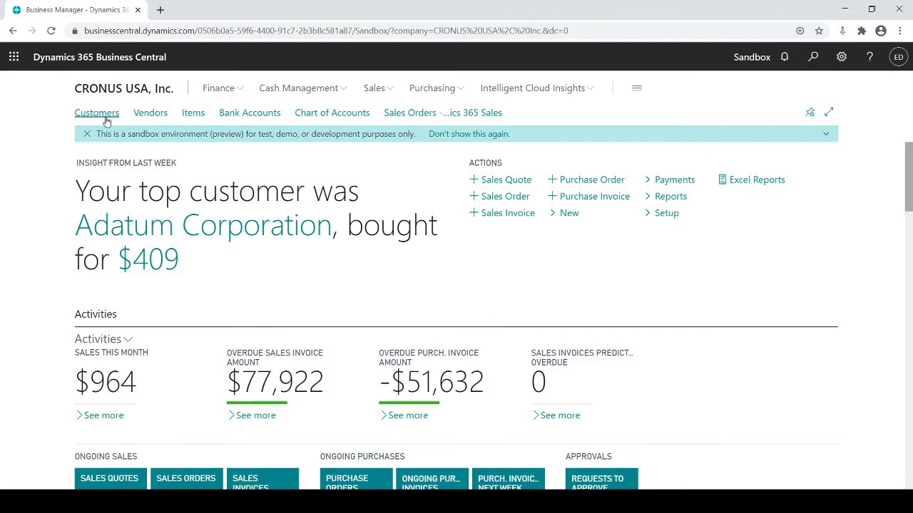
# - Open the Customers list from the Business Manager navigation bar
pyautogui.click(97, 113)
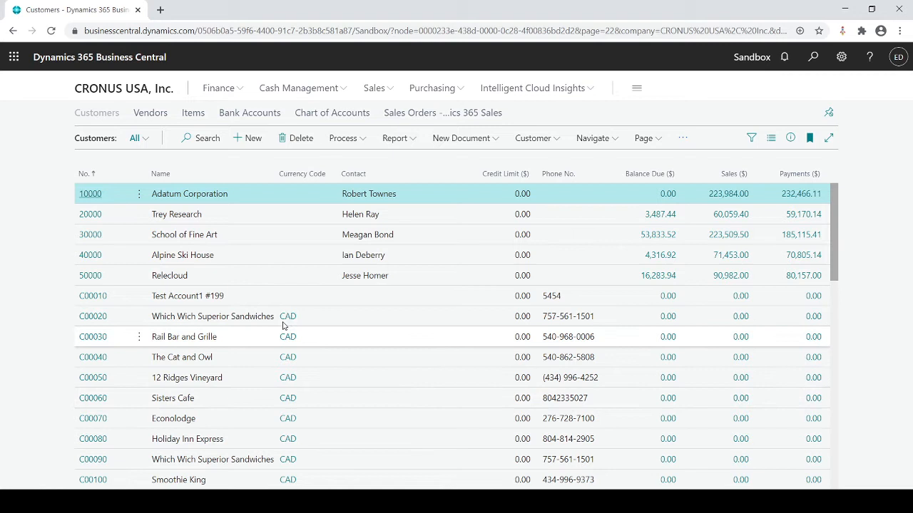
pyautogui.moveTo(436, 253)
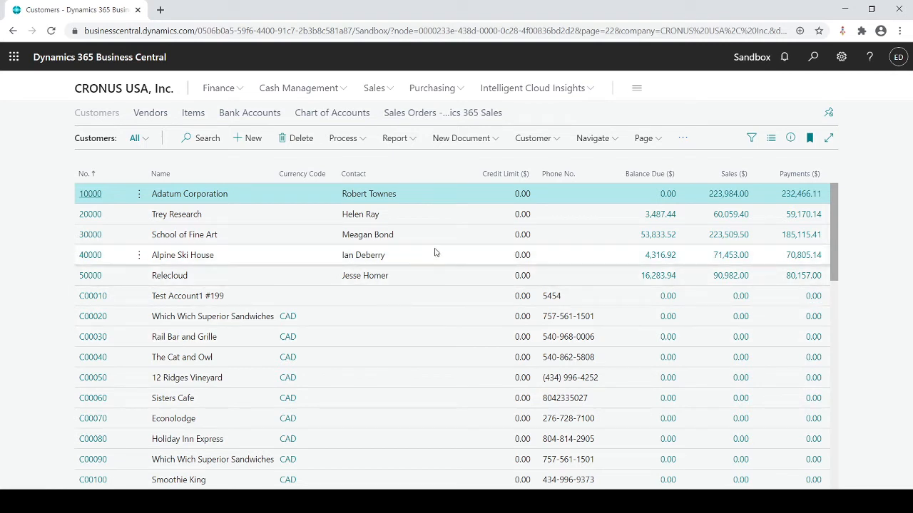
pyautogui.moveTo(425, 236)
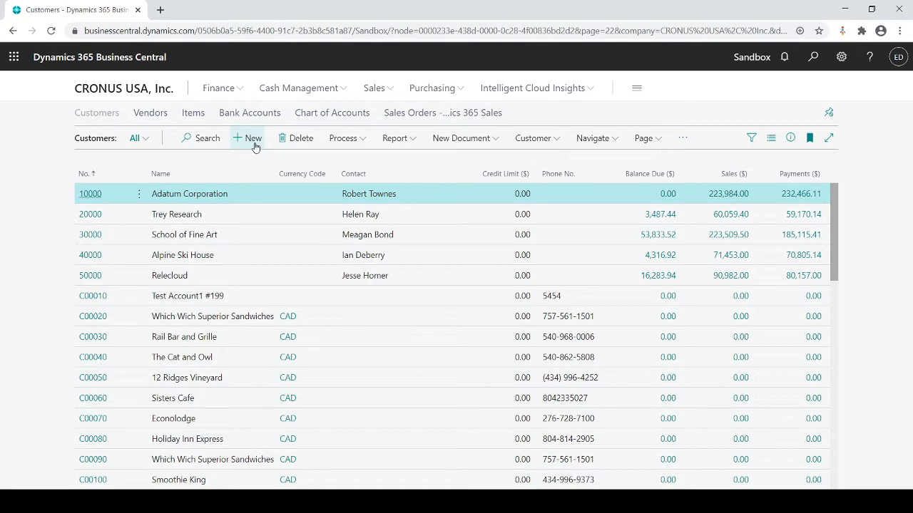
# - Start a new customer so the template choice (B2B or cash retail) appears
pyautogui.click(248, 137)
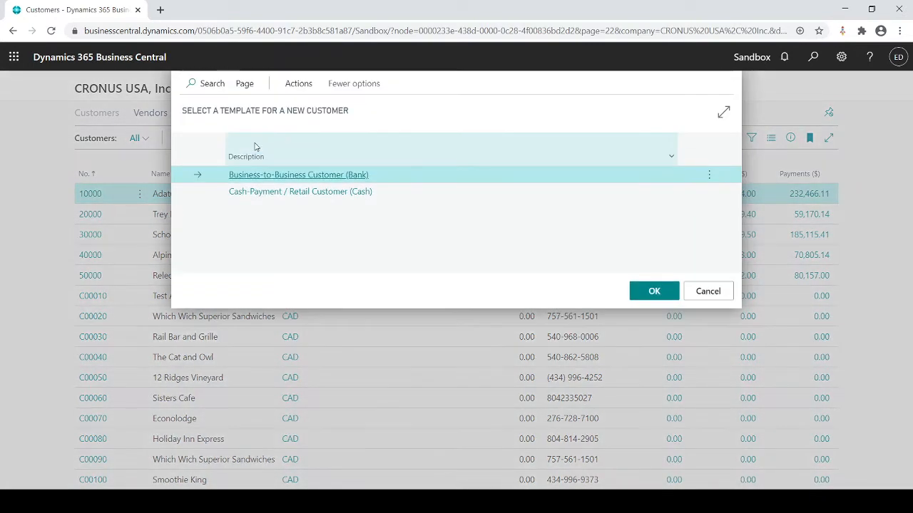
pyautogui.moveTo(400, 217)
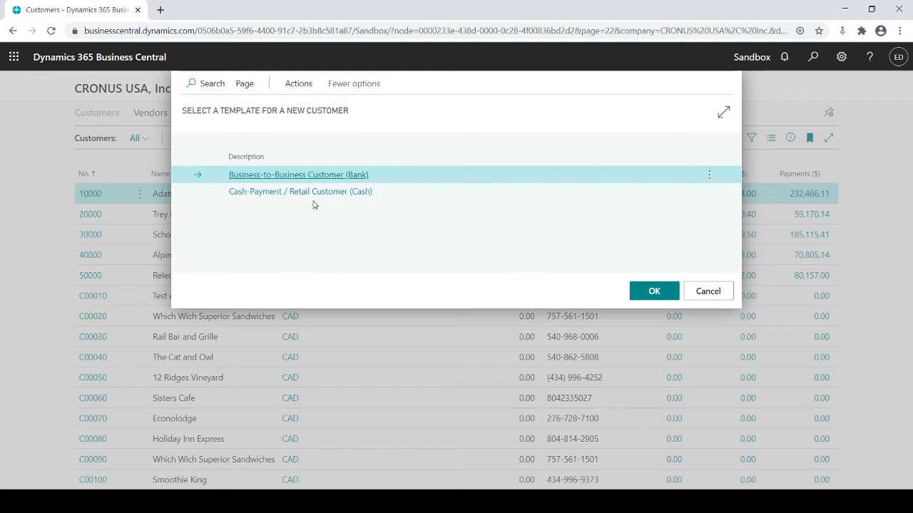
pyautogui.moveTo(307, 197)
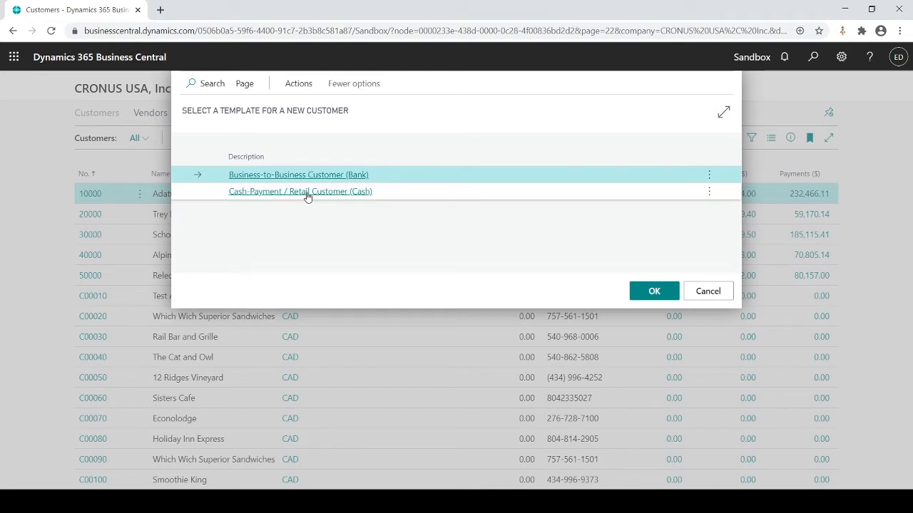
pyautogui.click(298, 174)
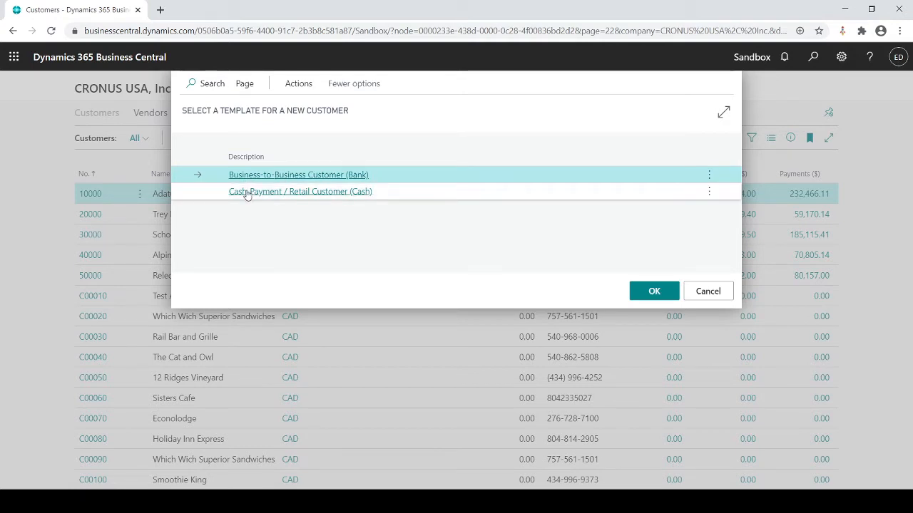
pyautogui.click(298, 174)
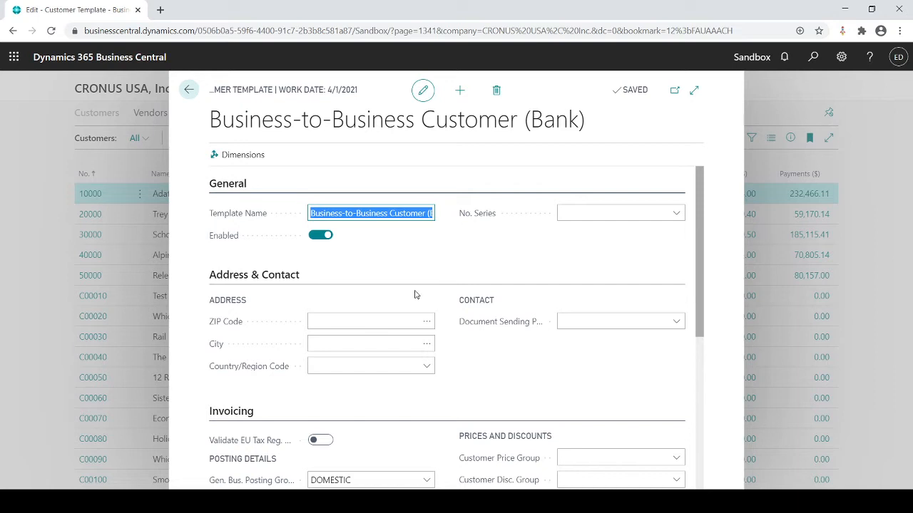
pyautogui.moveTo(350, 360)
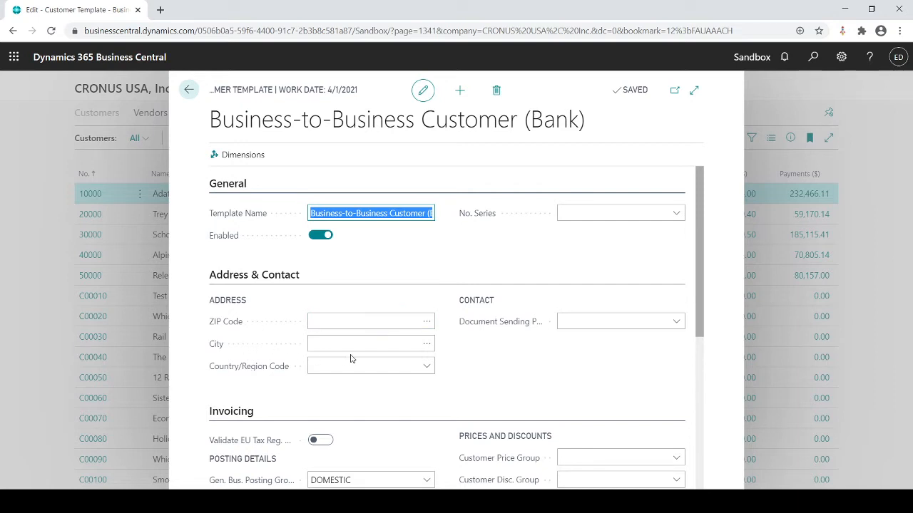
pyautogui.click(370, 342)
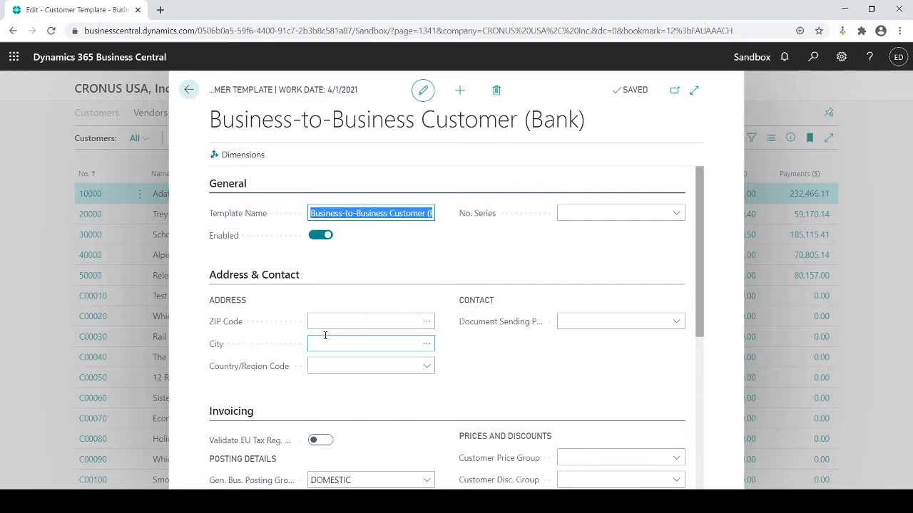
pyautogui.scroll(-3)
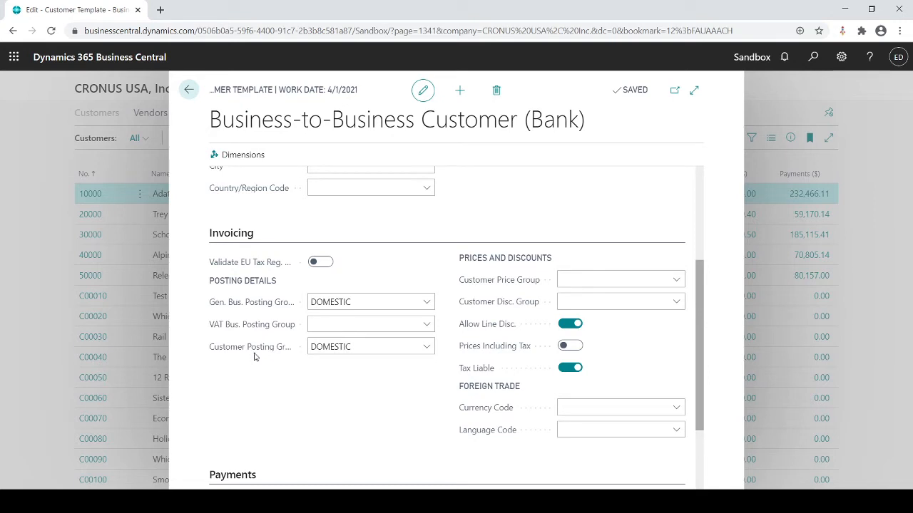
pyautogui.click(370, 324)
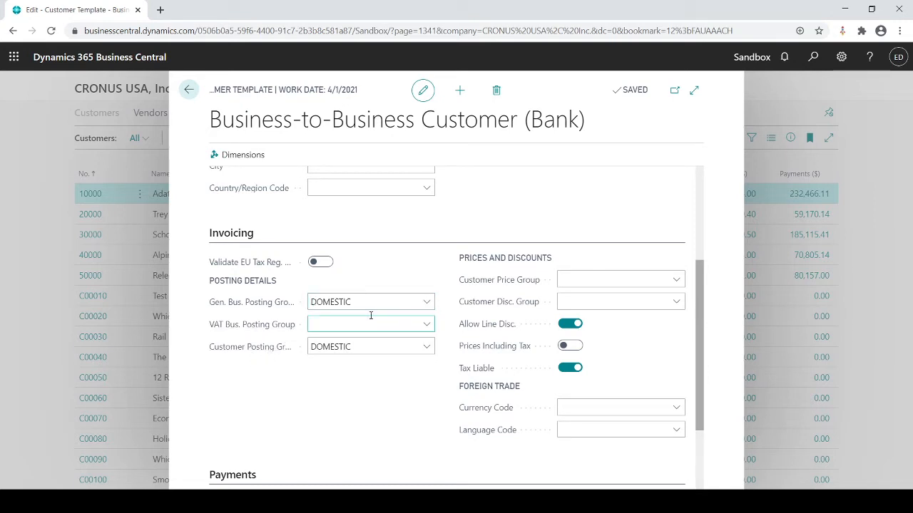
pyautogui.click(370, 346)
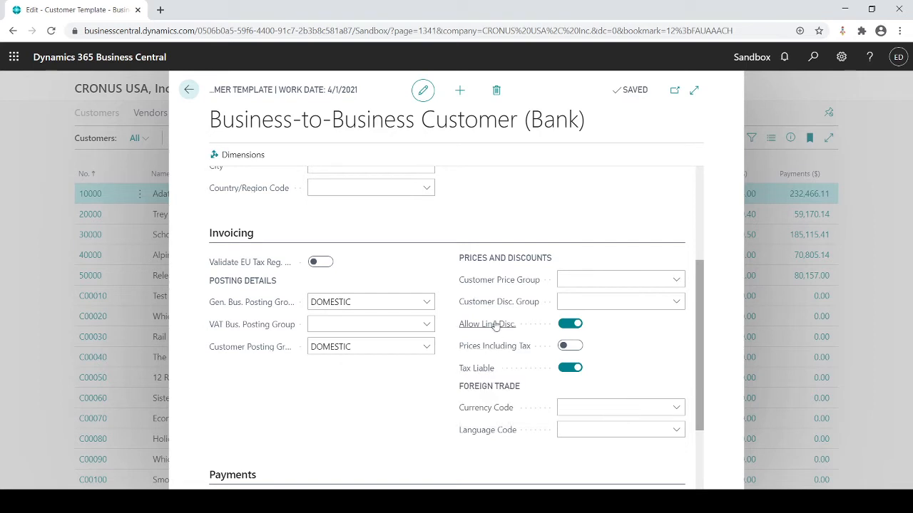
pyautogui.moveTo(485, 291)
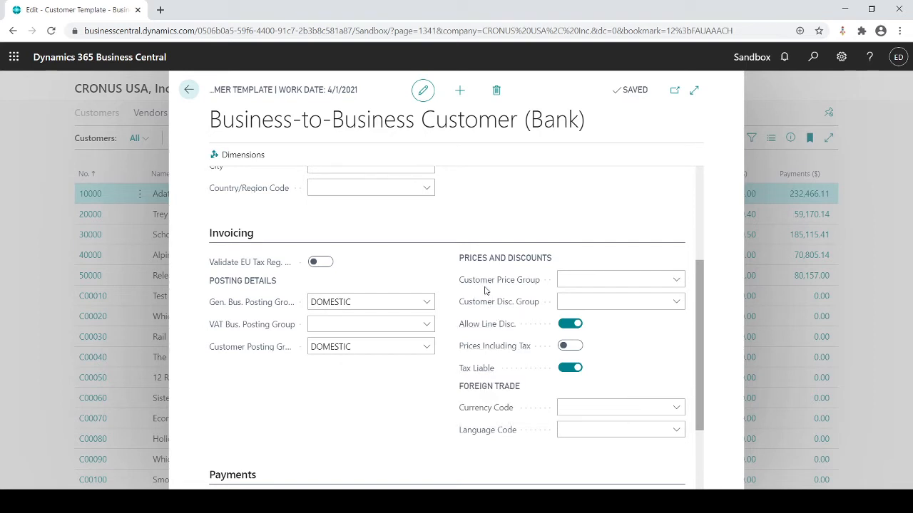
pyautogui.scroll(-3)
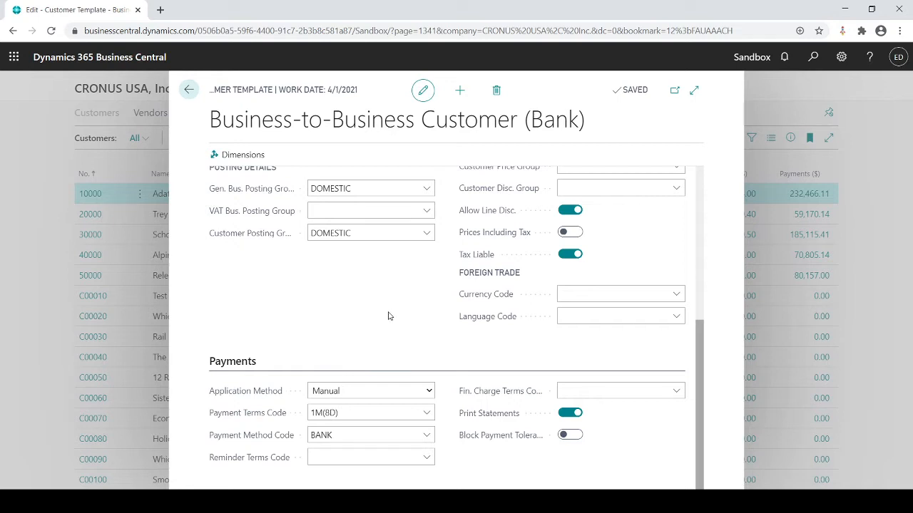
pyautogui.moveTo(356, 285)
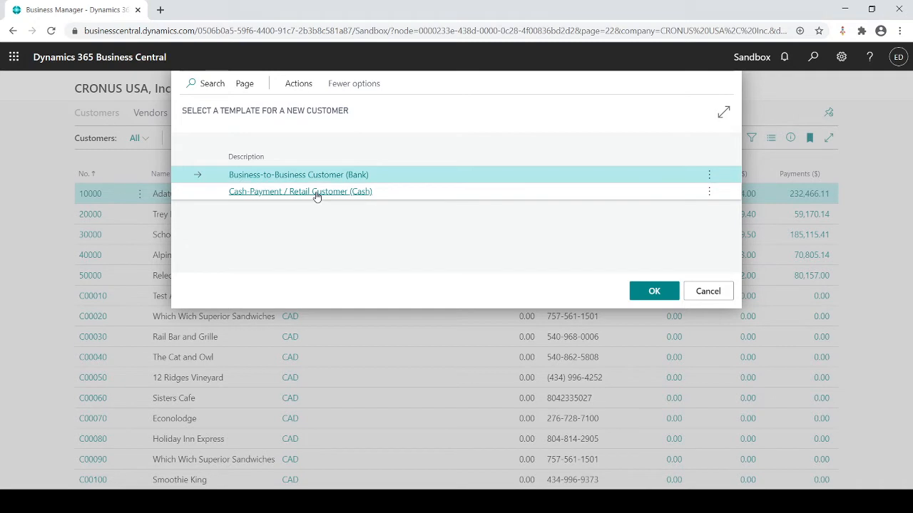
# - Create customer C00410 from the Cash Payment / Retail Customer (Cash) template
pyautogui.click(299, 191)
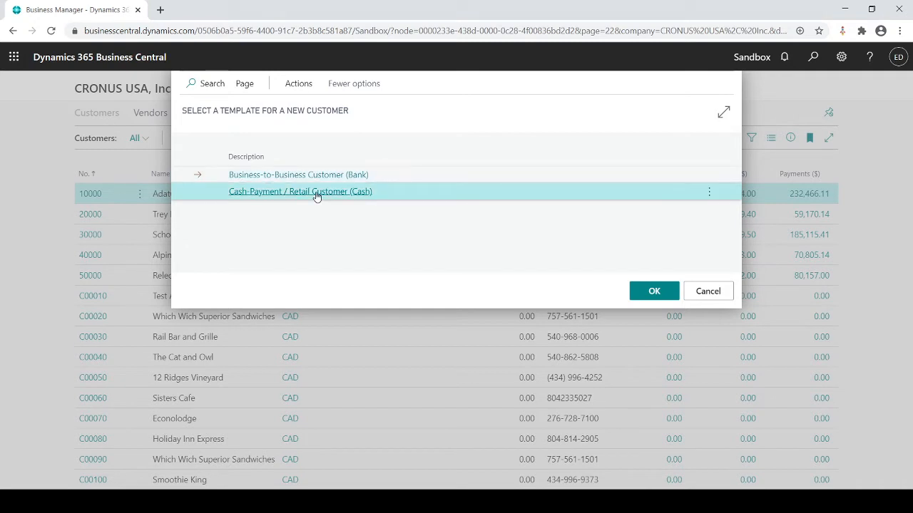
pyautogui.click(653, 291)
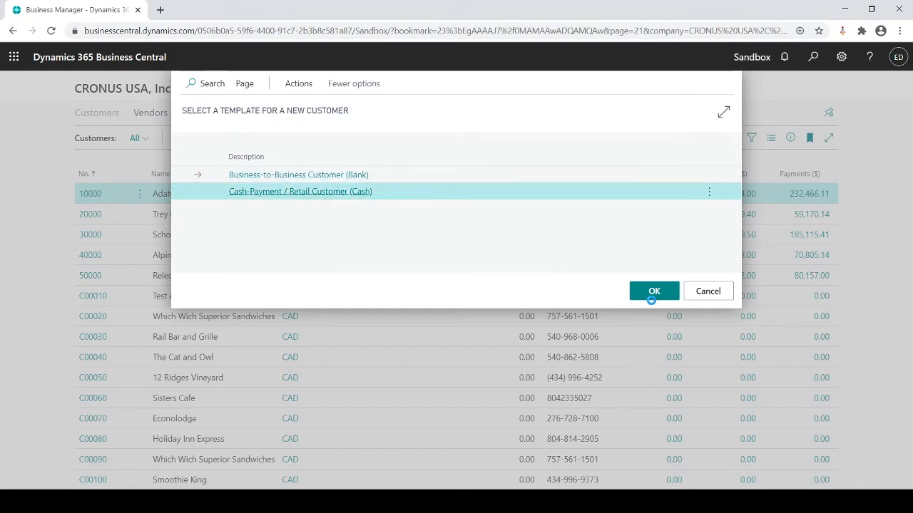
pyautogui.click(653, 291)
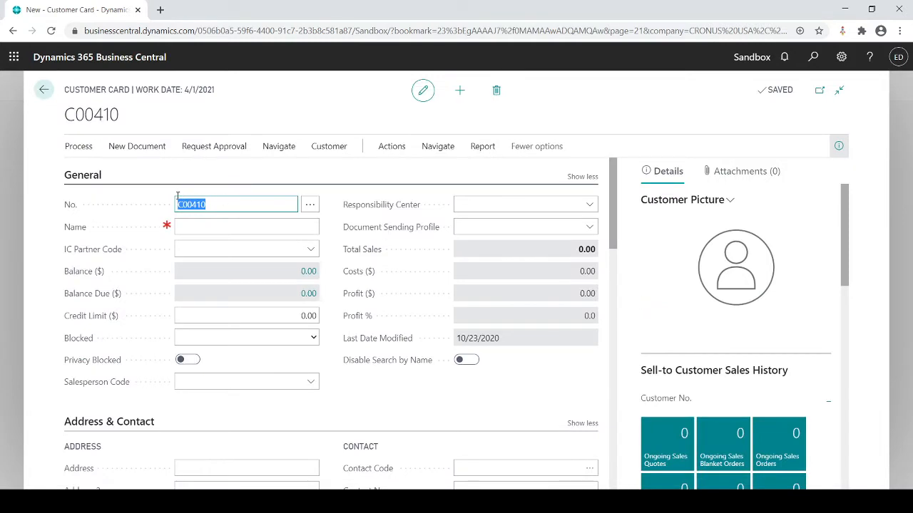
pyautogui.moveTo(215, 200)
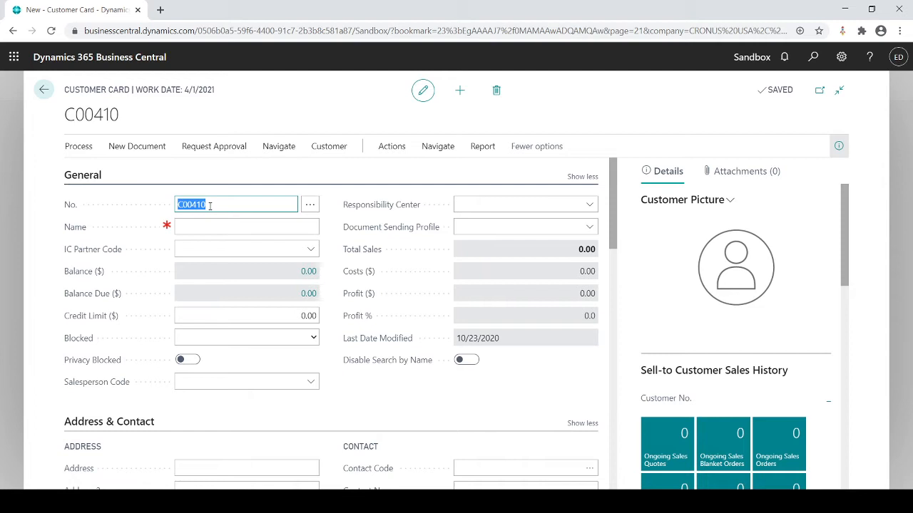
# - Name the customer 'New Customer' and set Credit Limit ($) to 1.00 after first entering 1000.00
pyautogui.click(245, 227)
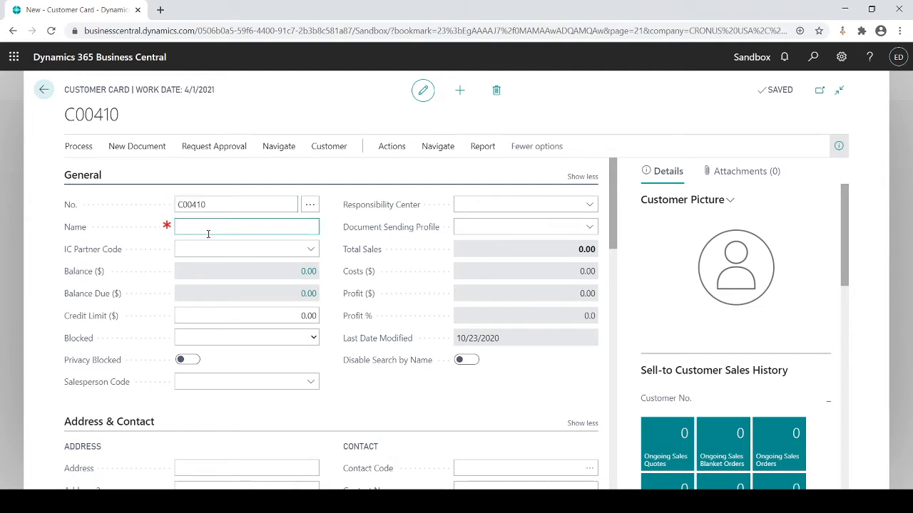
pyautogui.write('New')
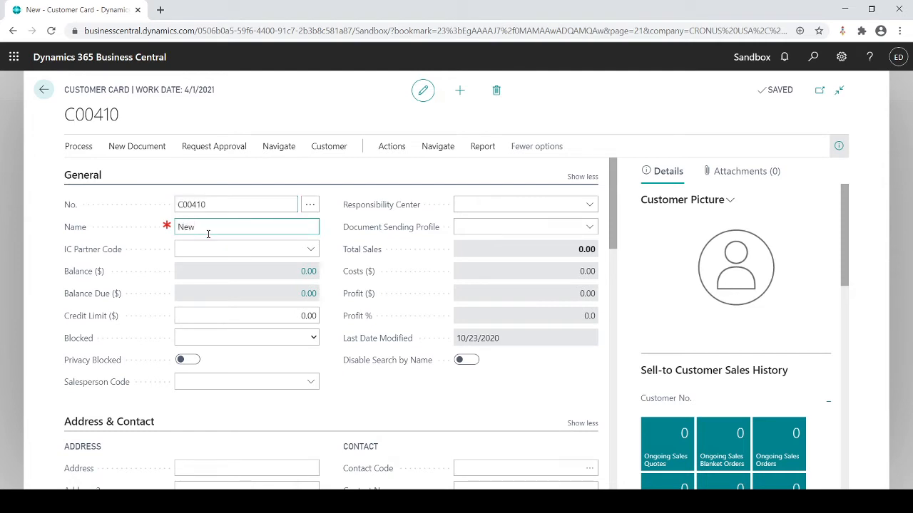
pyautogui.write('Customer')
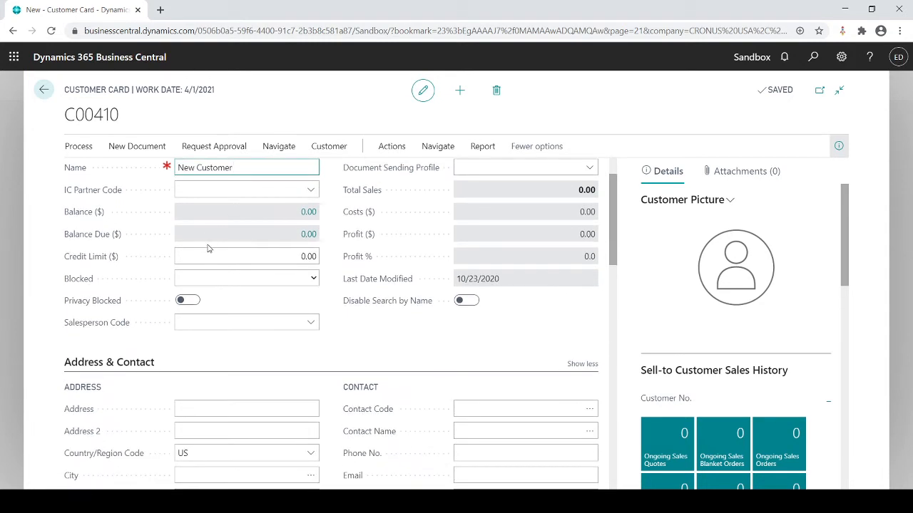
pyautogui.click(246, 257)
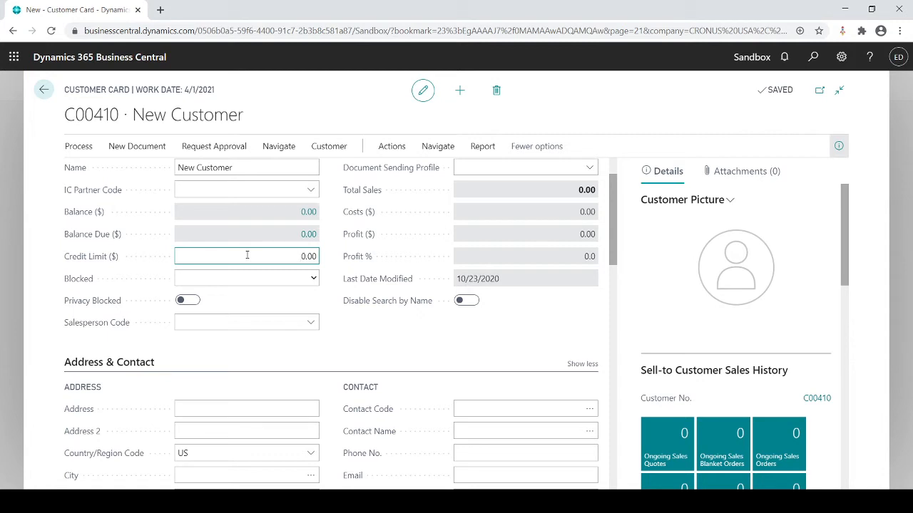
pyautogui.write('1000.00')
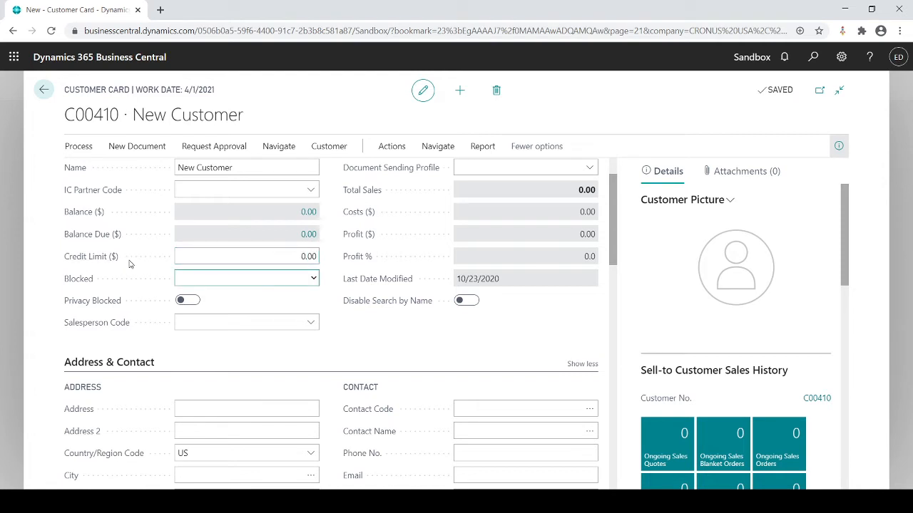
pyautogui.click(246, 256)
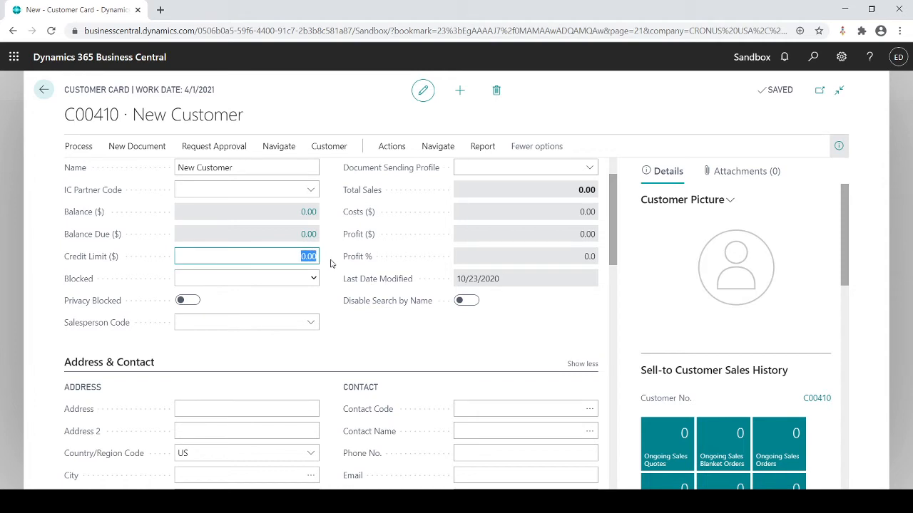
pyautogui.write('1.00')
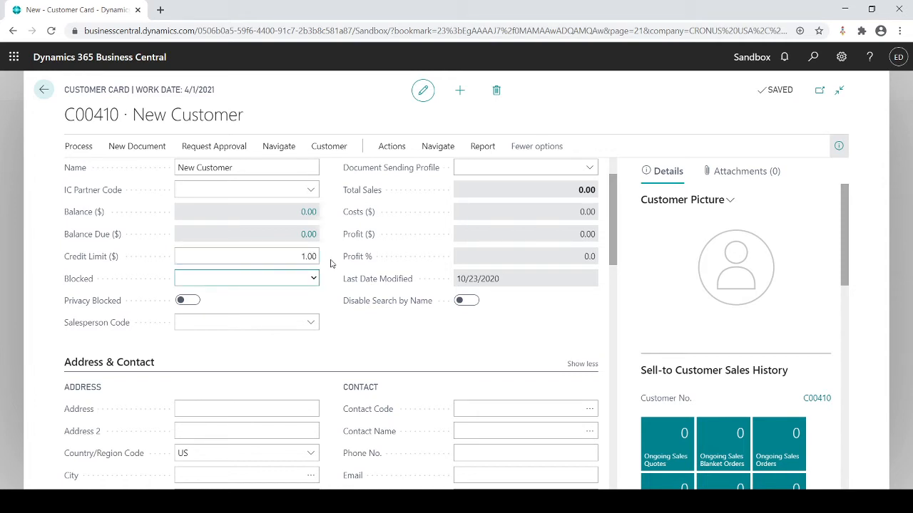
pyautogui.click(245, 256)
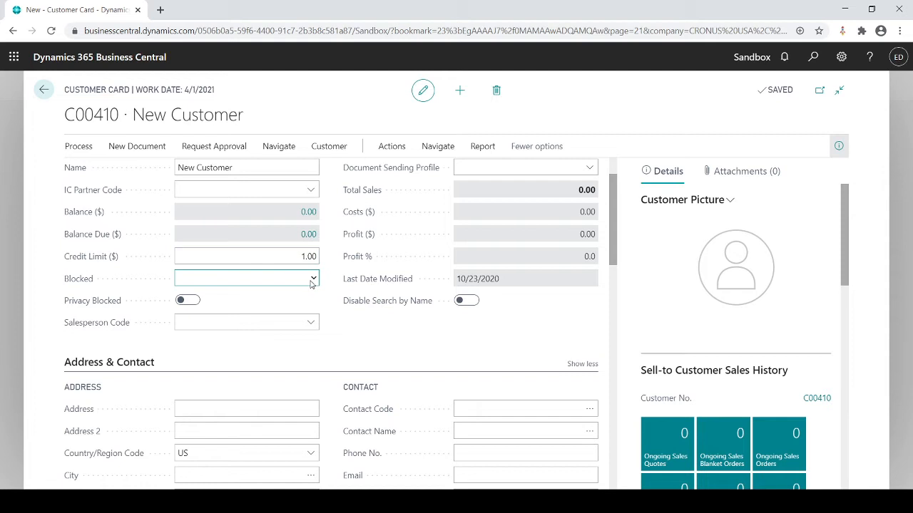
pyautogui.moveTo(226, 314)
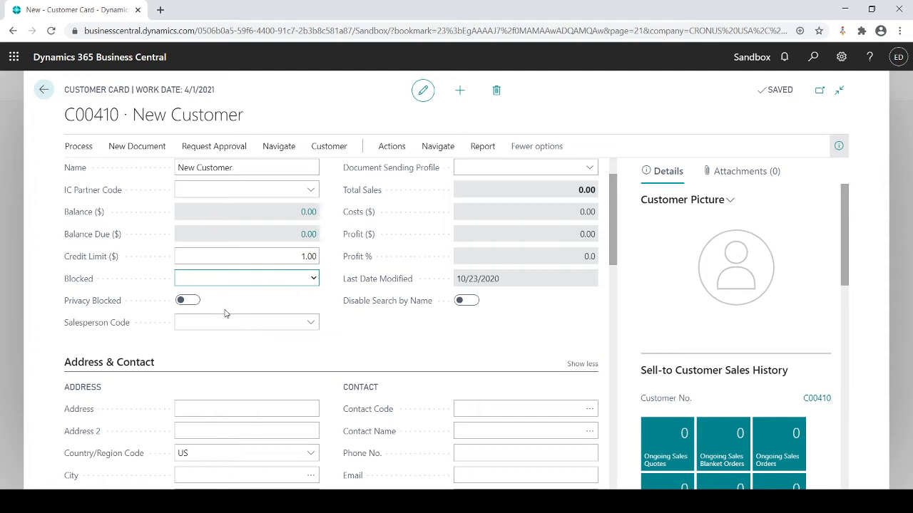
pyautogui.moveTo(208, 323)
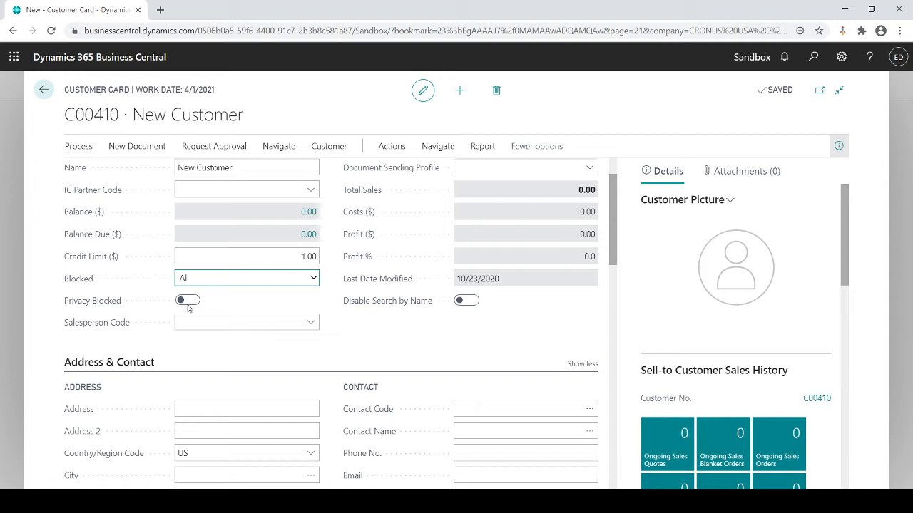
pyautogui.click(245, 278)
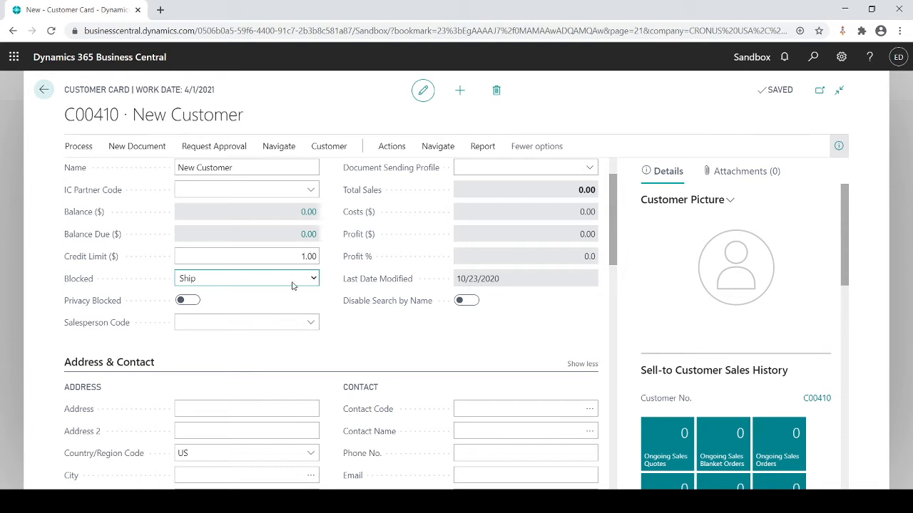
pyautogui.click(245, 278)
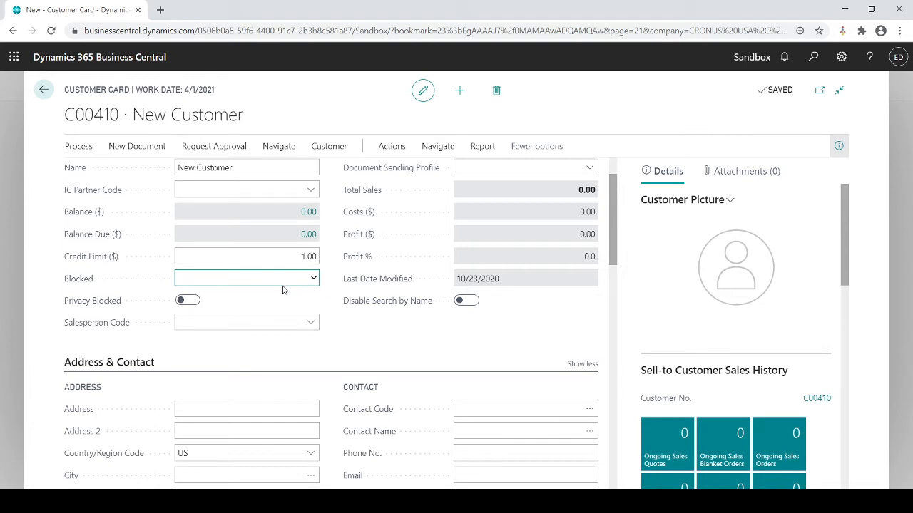
pyautogui.scroll(-3)
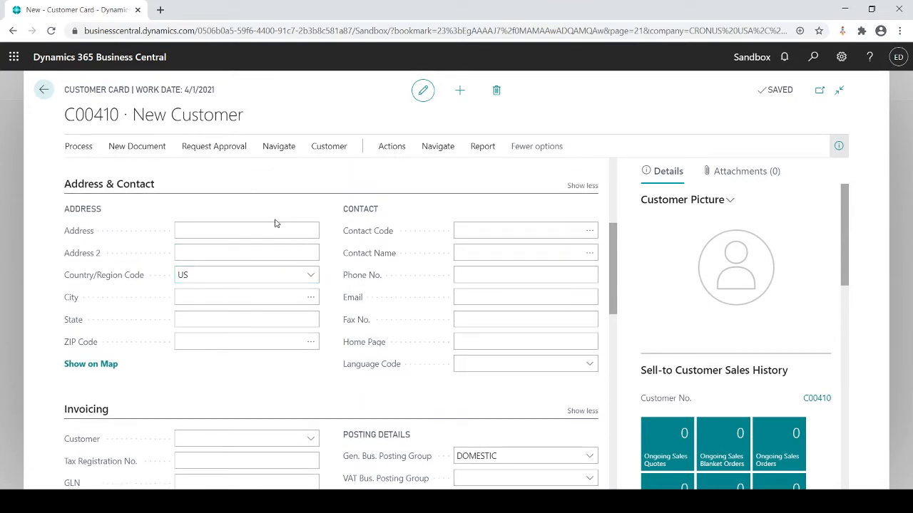
pyautogui.moveTo(137, 260)
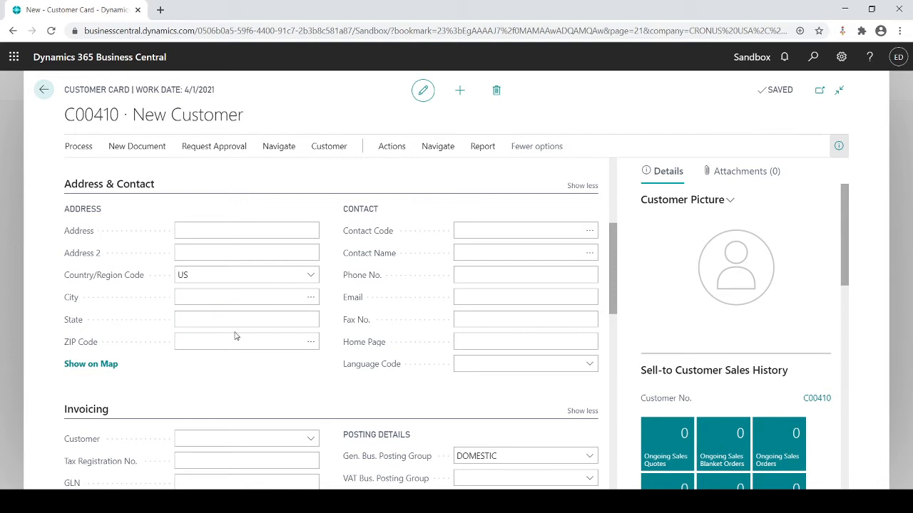
pyautogui.click(524, 274)
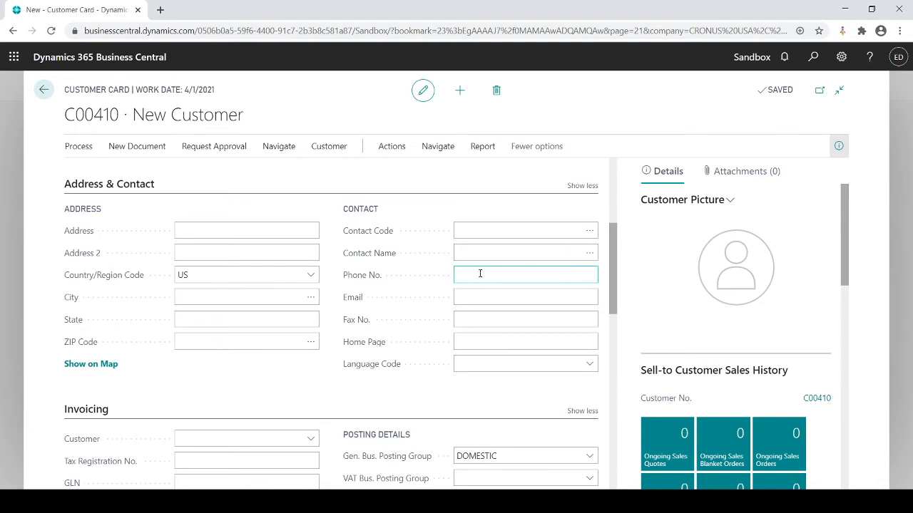
pyautogui.click(525, 343)
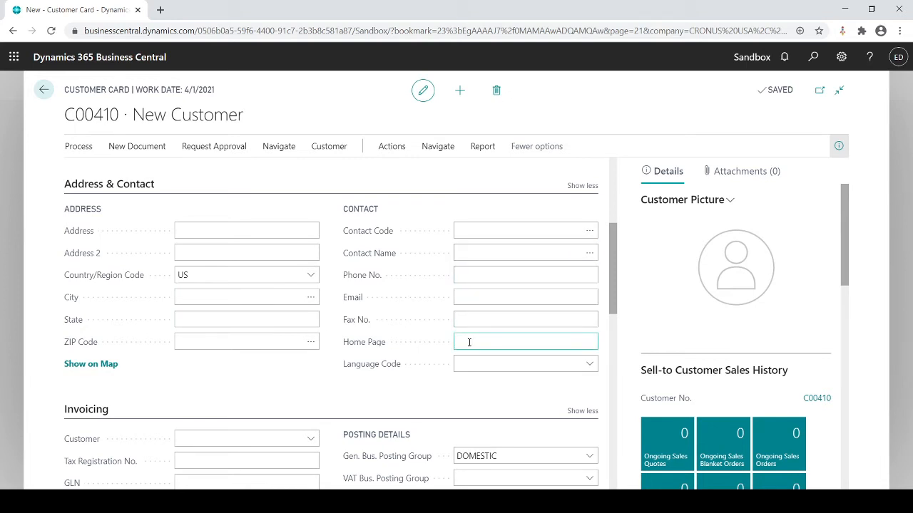
pyautogui.click(245, 274)
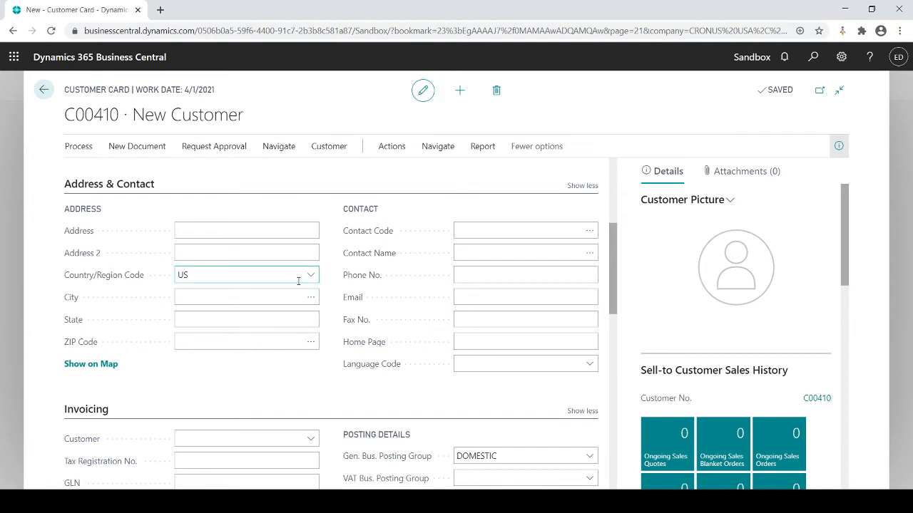
pyautogui.scroll(-3)
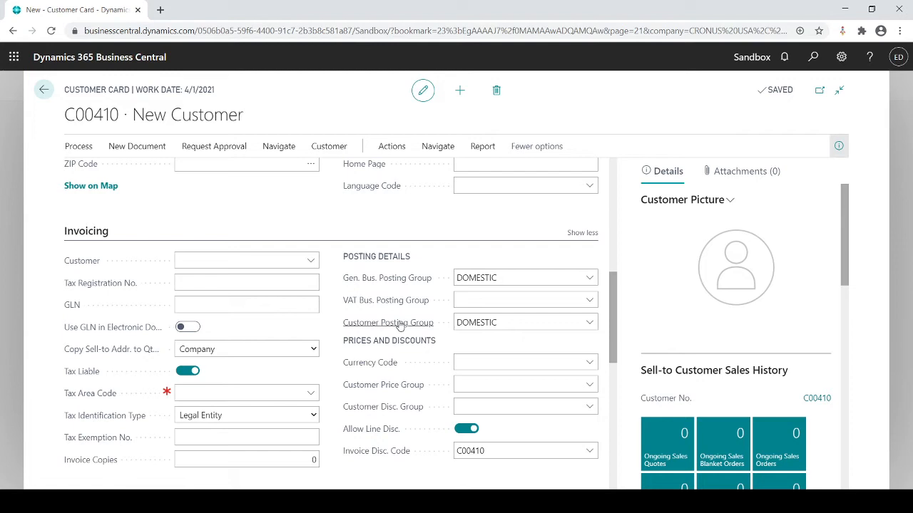
pyautogui.moveTo(411, 286)
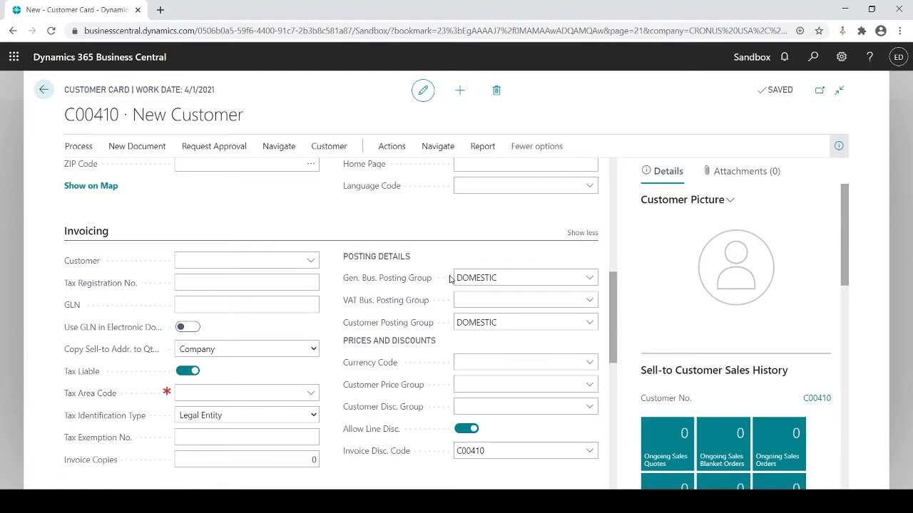
pyautogui.click(499, 277)
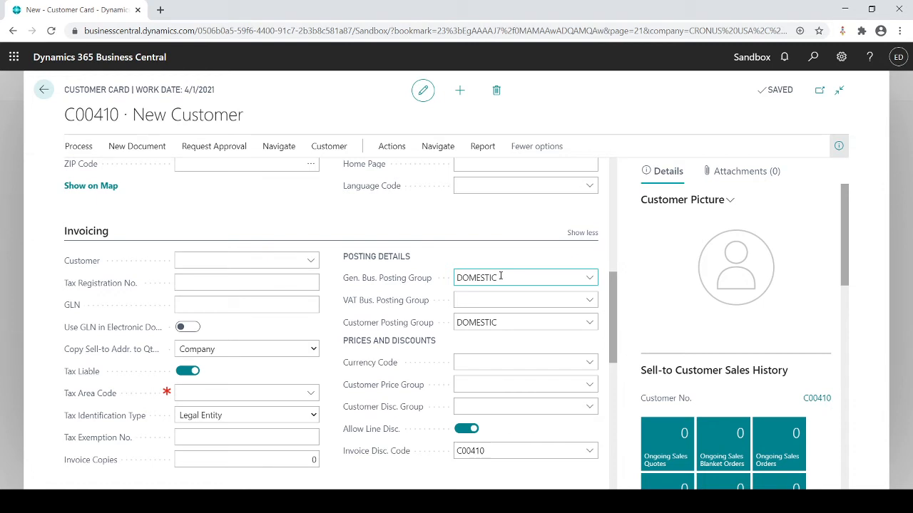
pyautogui.click(521, 276)
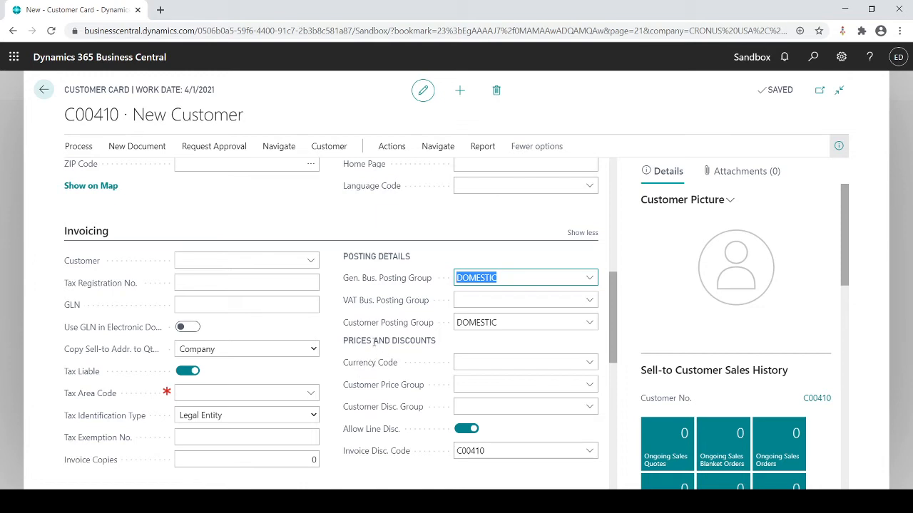
pyautogui.click(525, 323)
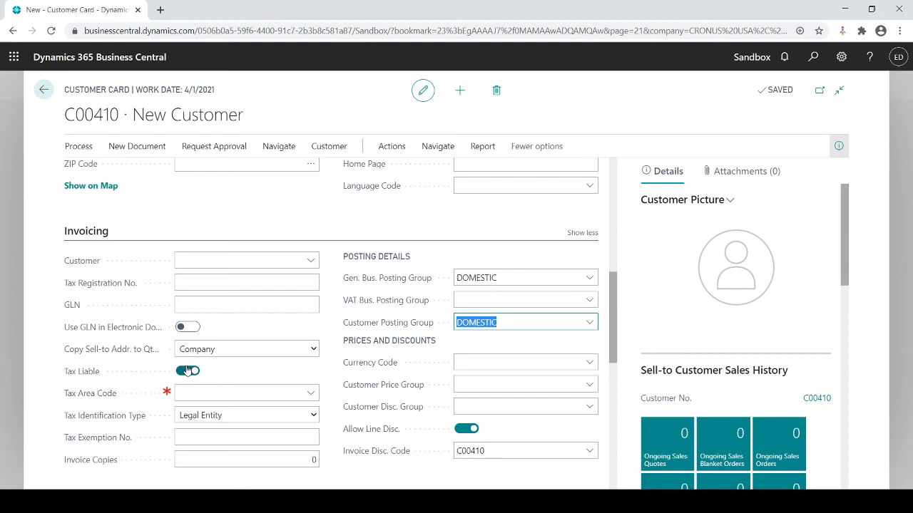
pyautogui.click(188, 371)
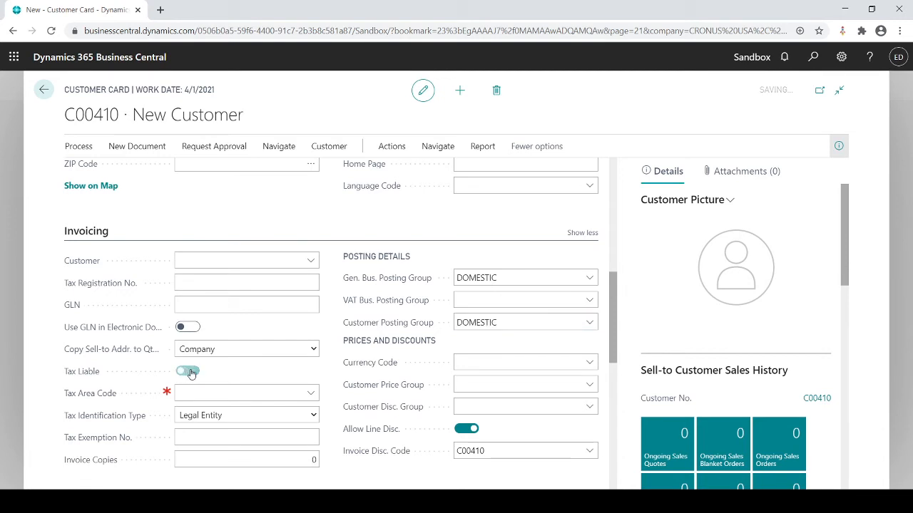
# - Set Tax Area Code to MIAMI, FL and switch Tax Liable off
pyautogui.click(188, 371)
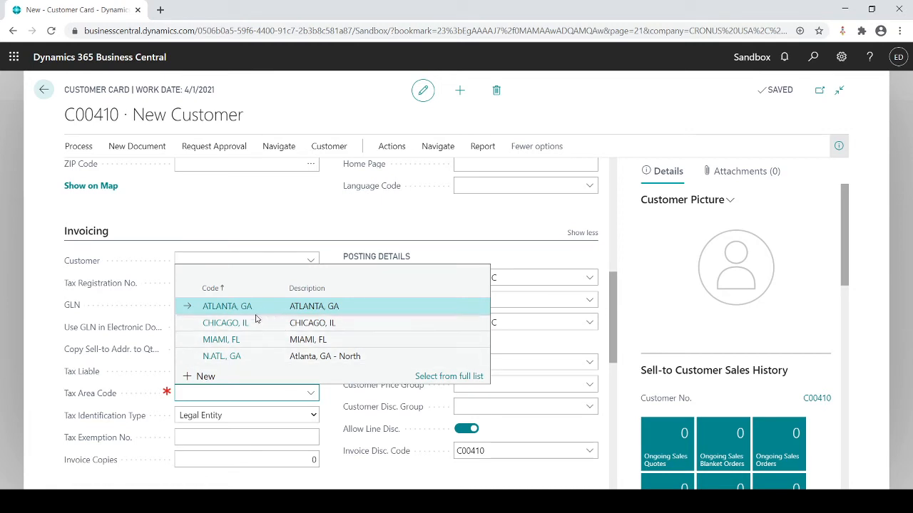
pyautogui.moveTo(249, 339)
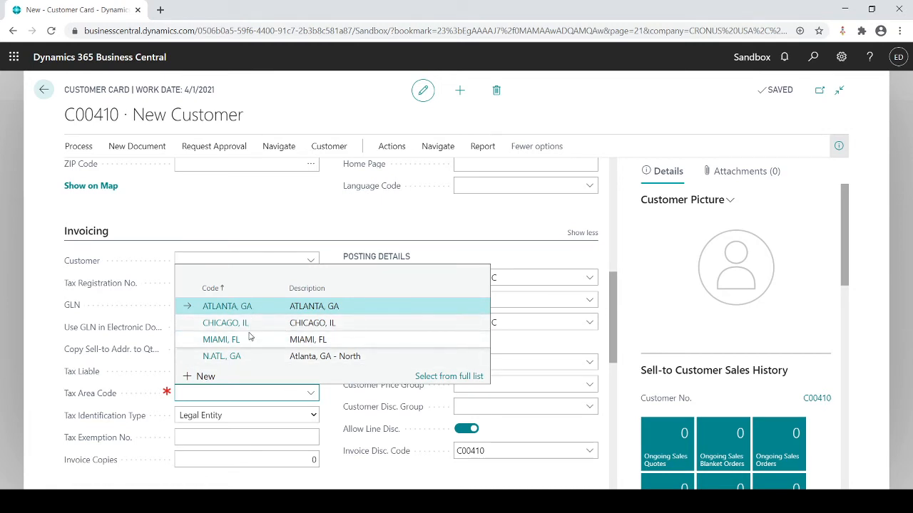
pyautogui.click(217, 340)
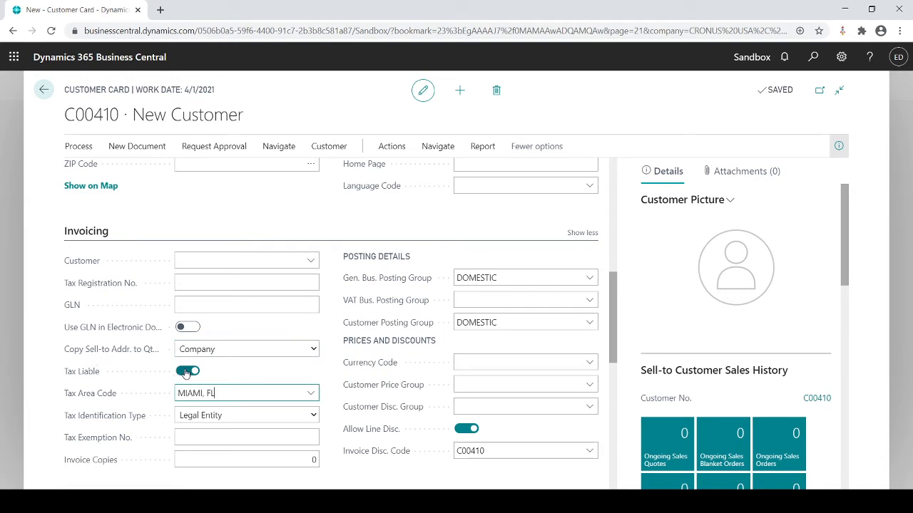
pyautogui.click(189, 371)
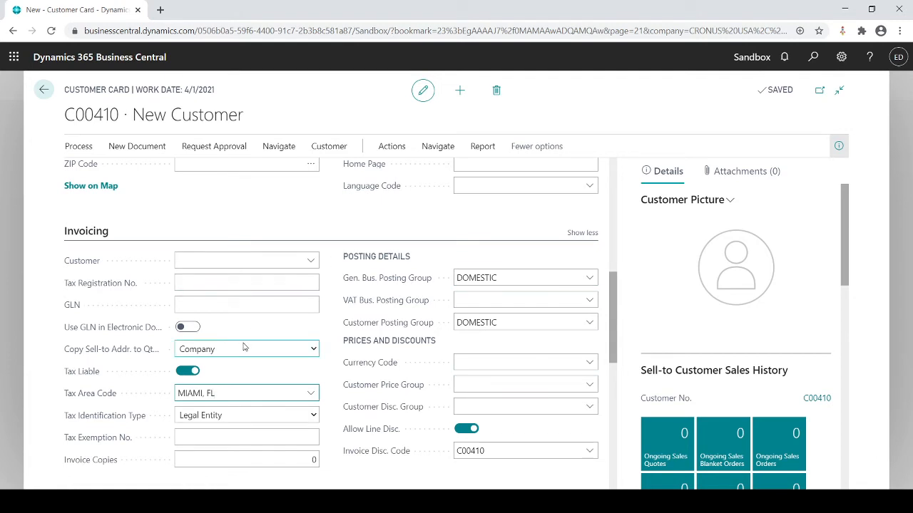
pyautogui.moveTo(221, 368)
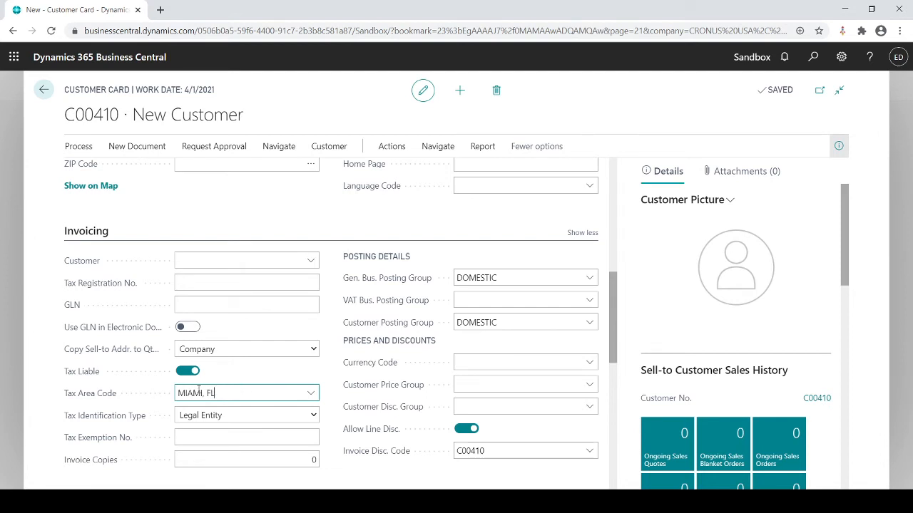
pyautogui.click(188, 370)
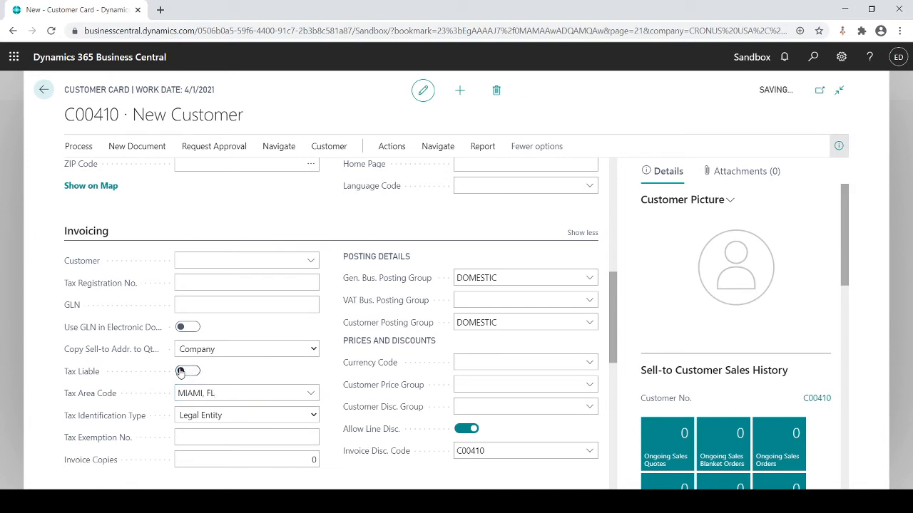
pyautogui.click(188, 371)
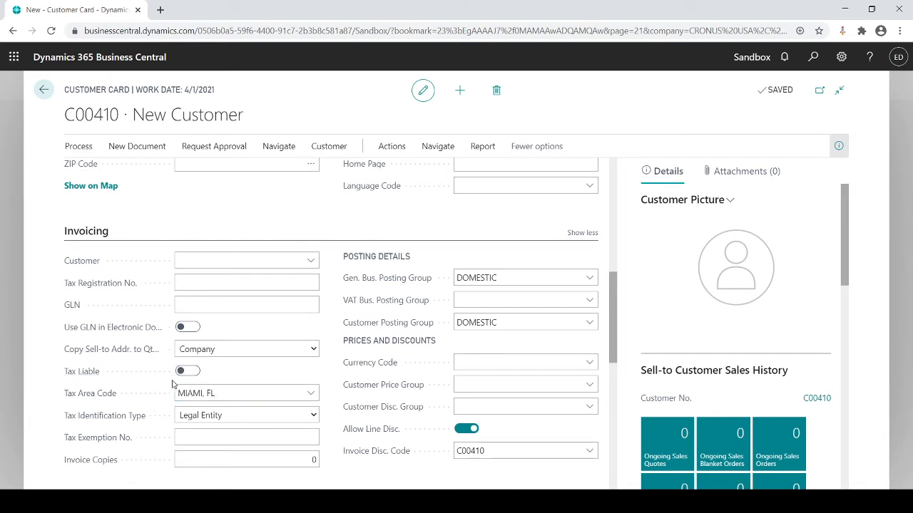
pyautogui.click(245, 393)
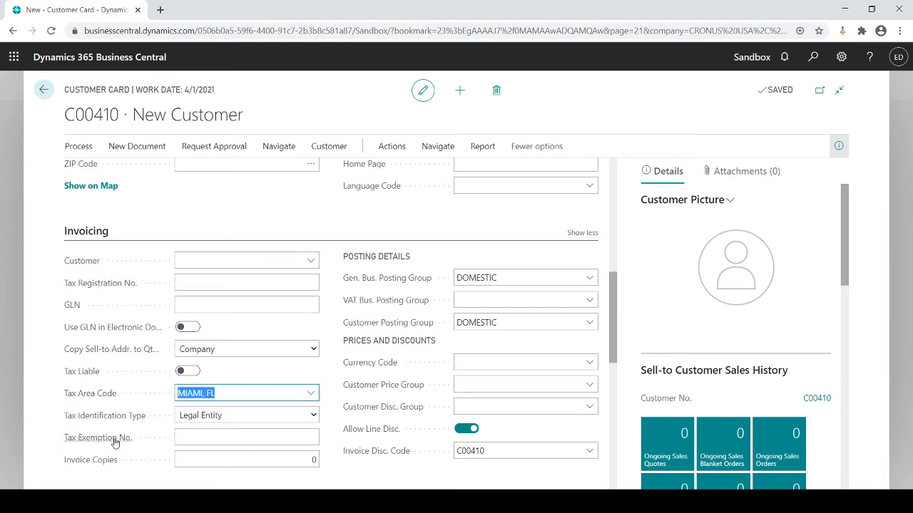
# - Review Tax Exemption No., Customer Price Group and Customer Disc. Group without changes
pyautogui.click(245, 436)
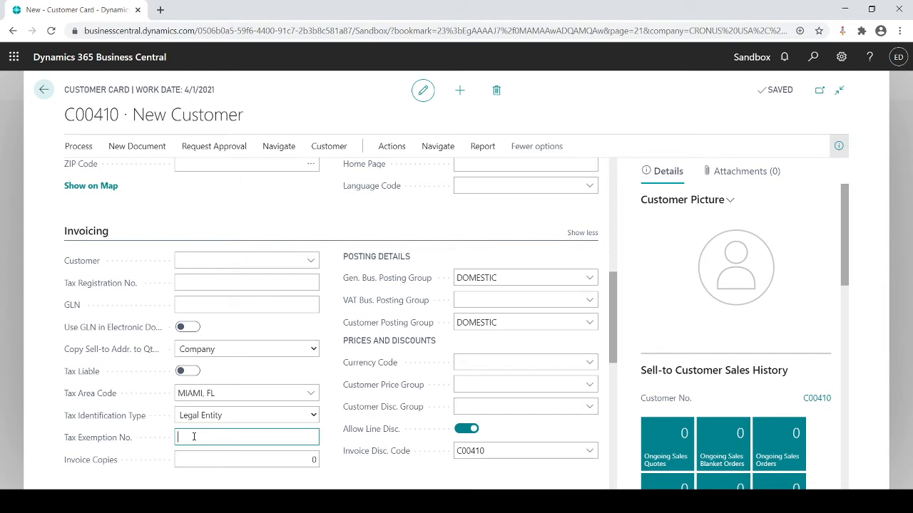
pyautogui.click(525, 362)
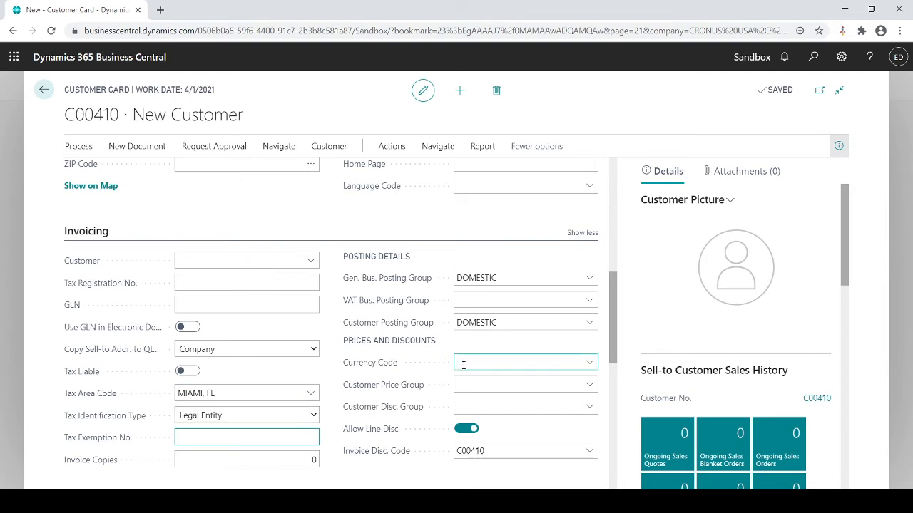
pyautogui.click(588, 362)
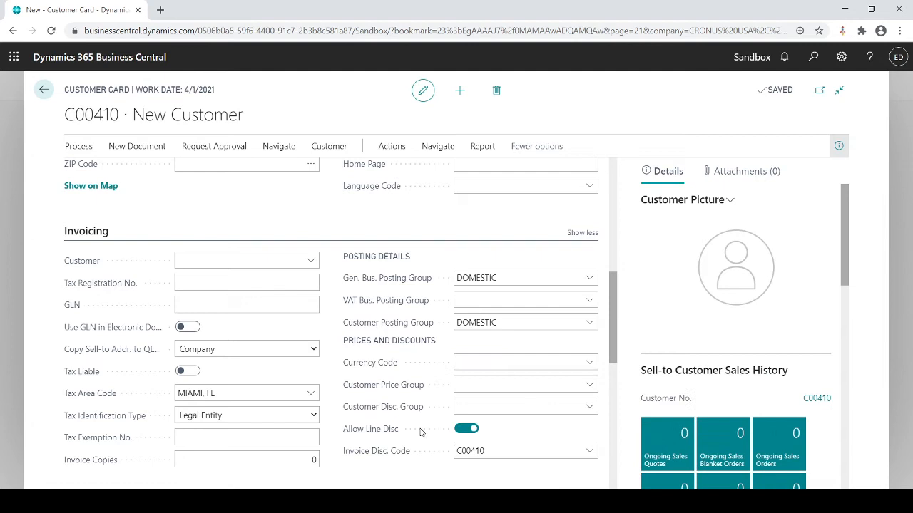
pyautogui.moveTo(416, 394)
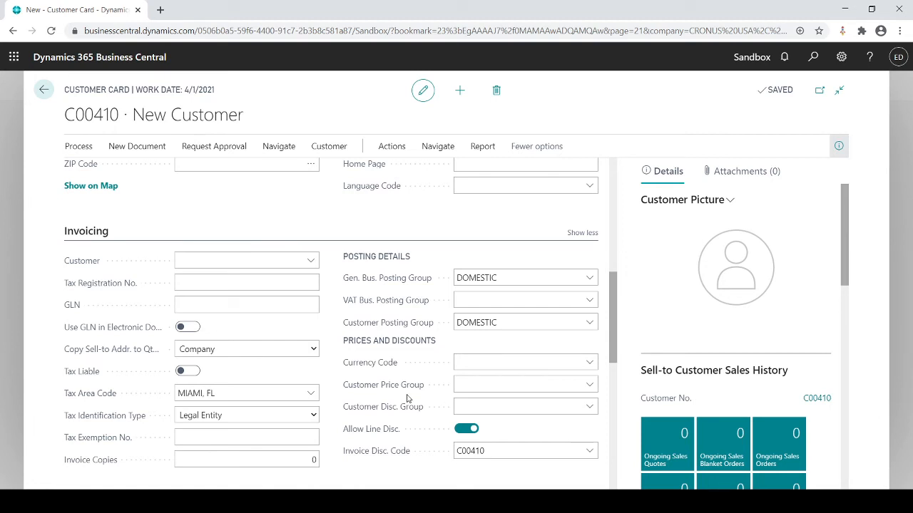
pyautogui.click(524, 385)
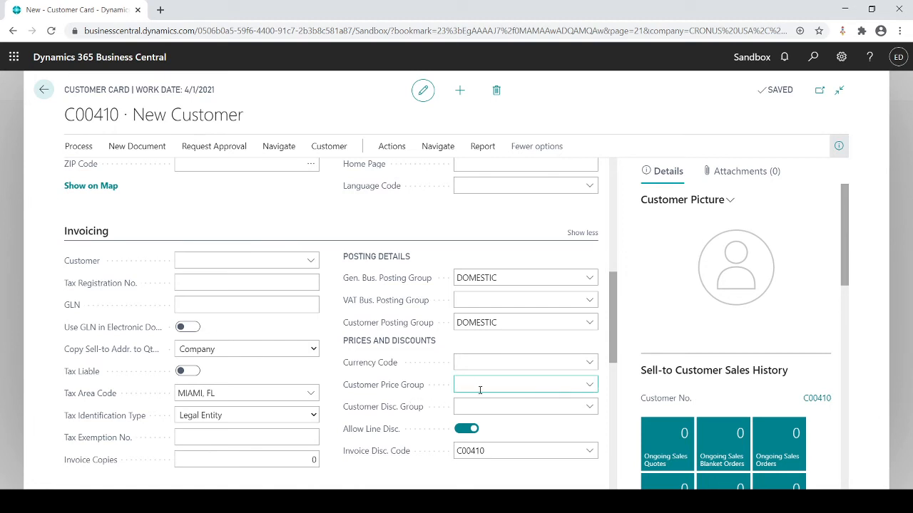
pyautogui.click(525, 406)
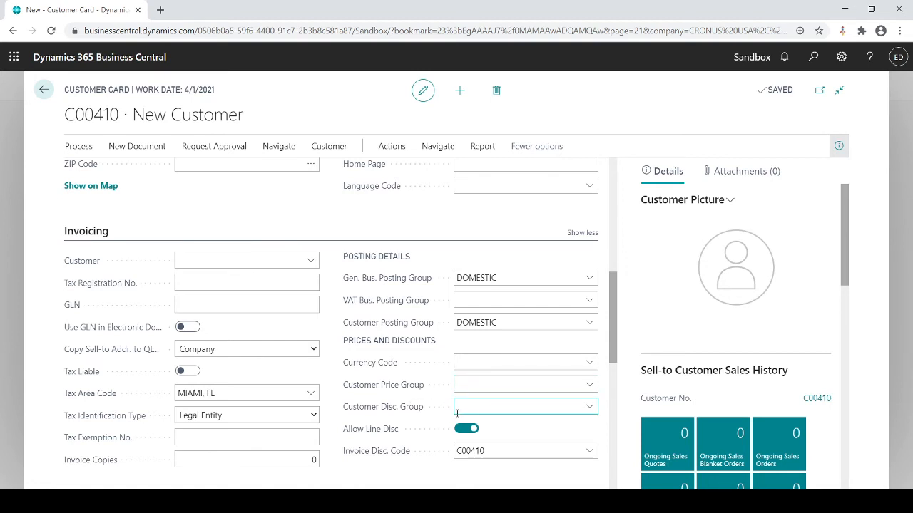
# - Review Prepayment % and payment settings (COD terms, CASH method), leaving DOMESTIC posting groups unchanged
pyautogui.scroll(-3)
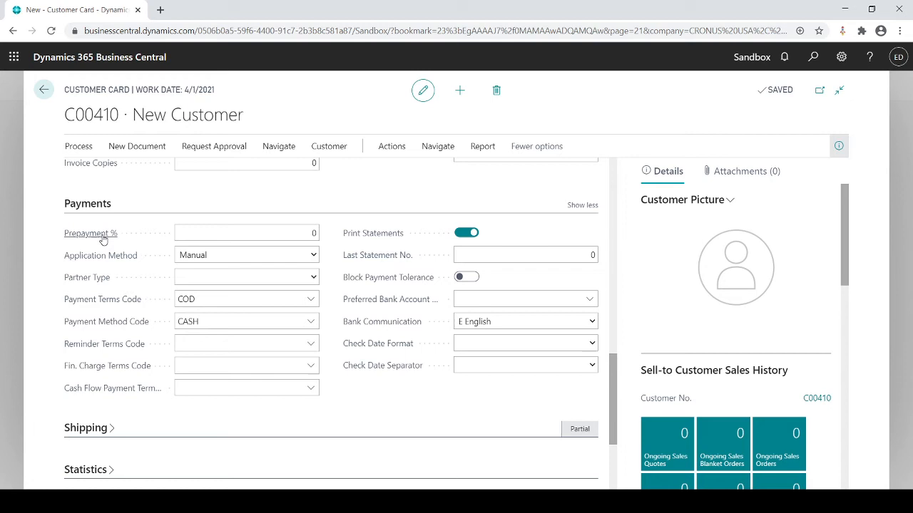
pyautogui.click(245, 233)
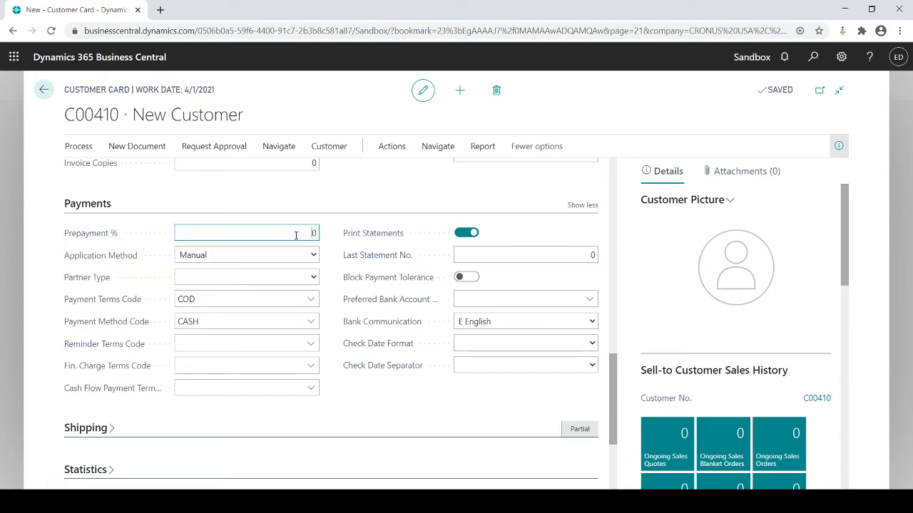
pyautogui.moveTo(139, 236)
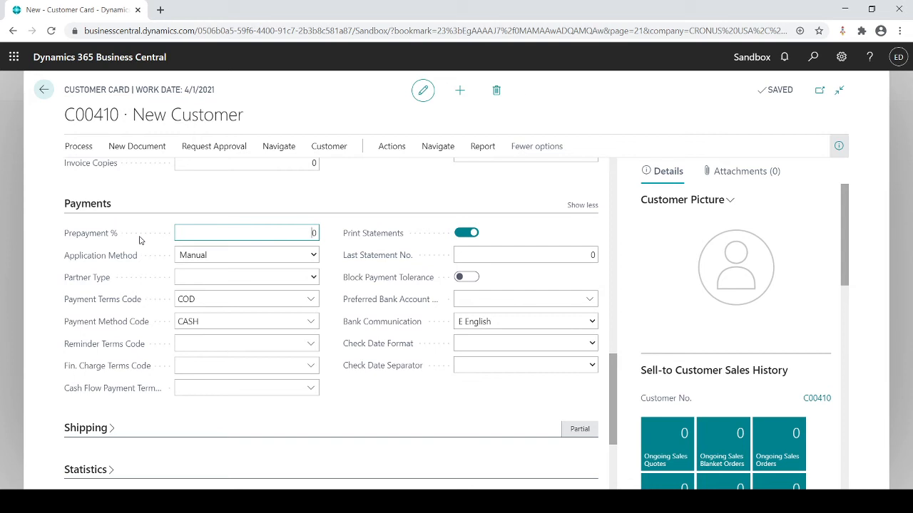
pyautogui.moveTo(128, 266)
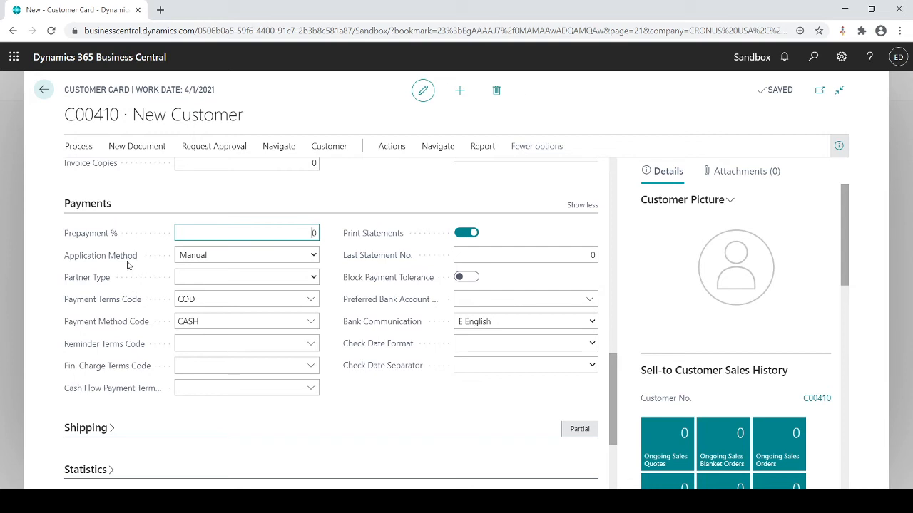
pyautogui.click(245, 321)
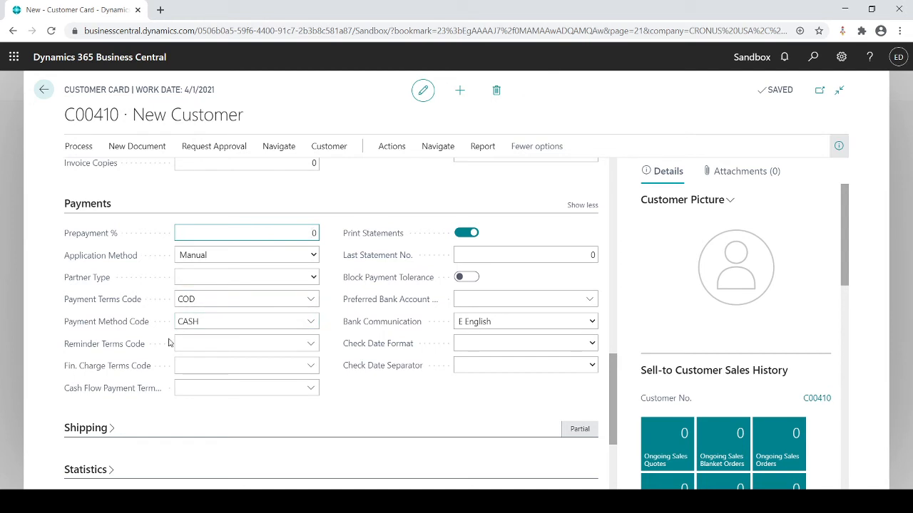
pyautogui.click(245, 343)
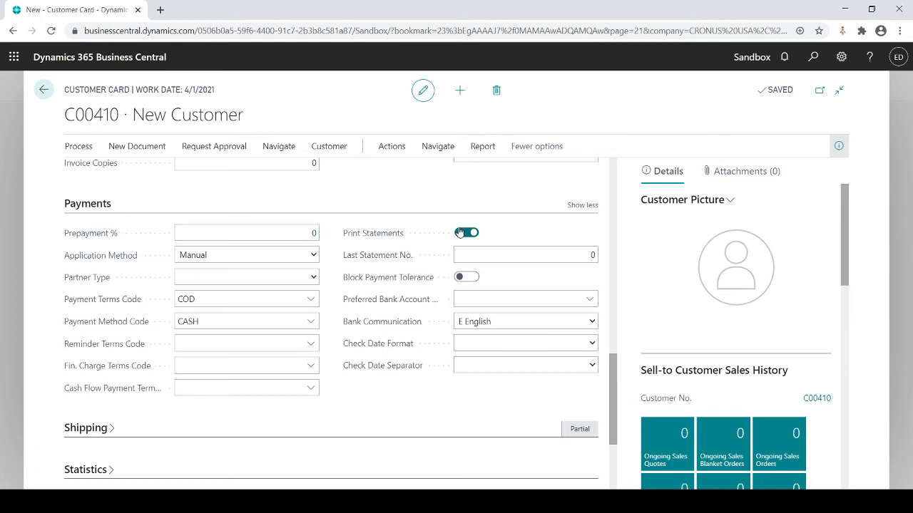
pyautogui.click(466, 233)
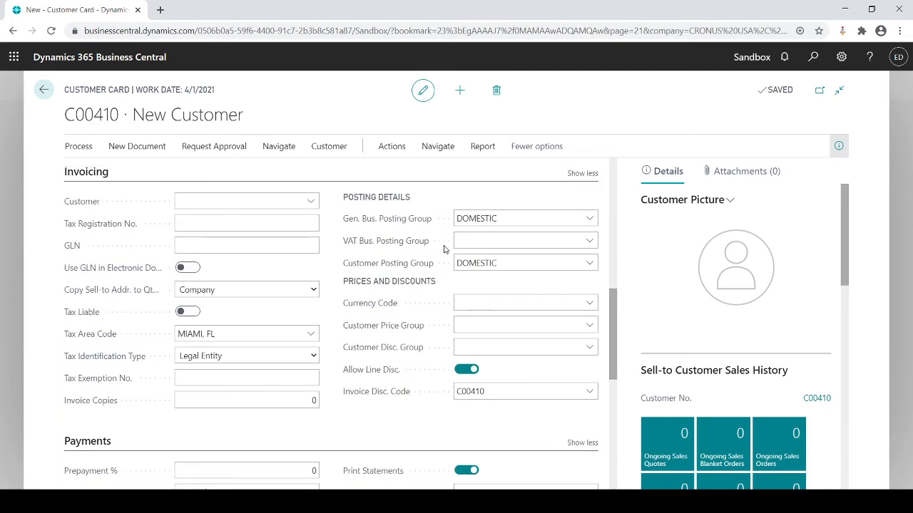
pyautogui.scroll(3)
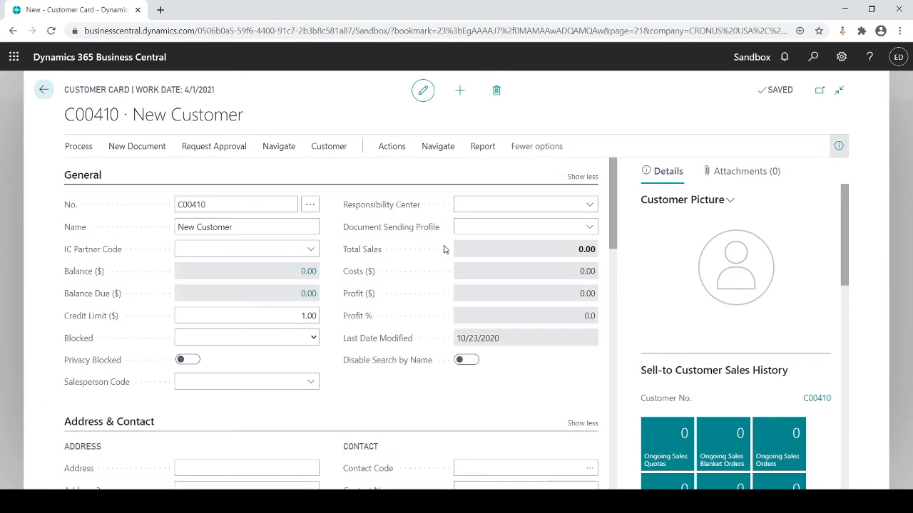
pyautogui.moveTo(442, 268)
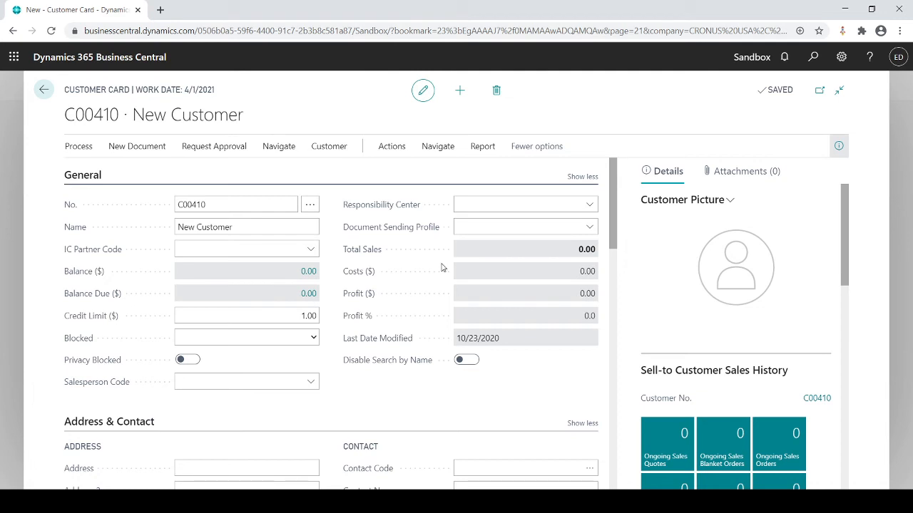
pyautogui.scroll(-3)
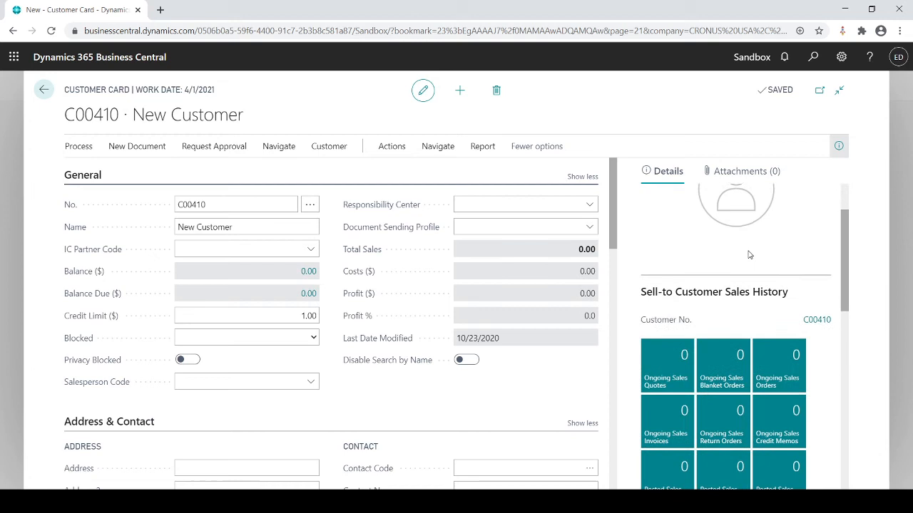
pyautogui.scroll(-3)
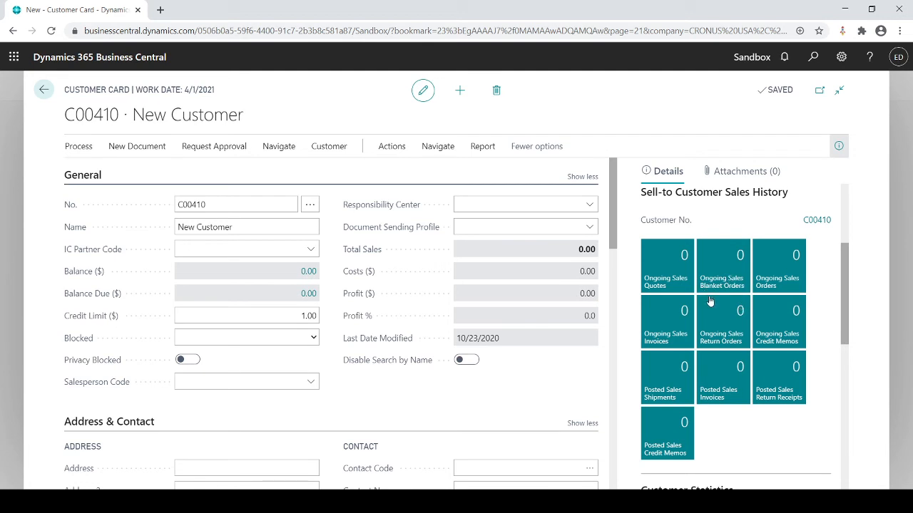
pyautogui.click(722, 323)
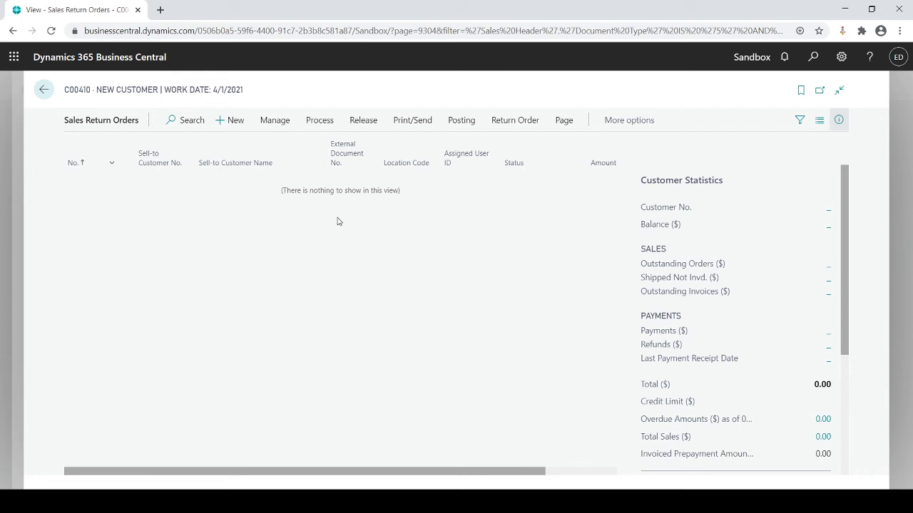
pyautogui.moveTo(245, 251)
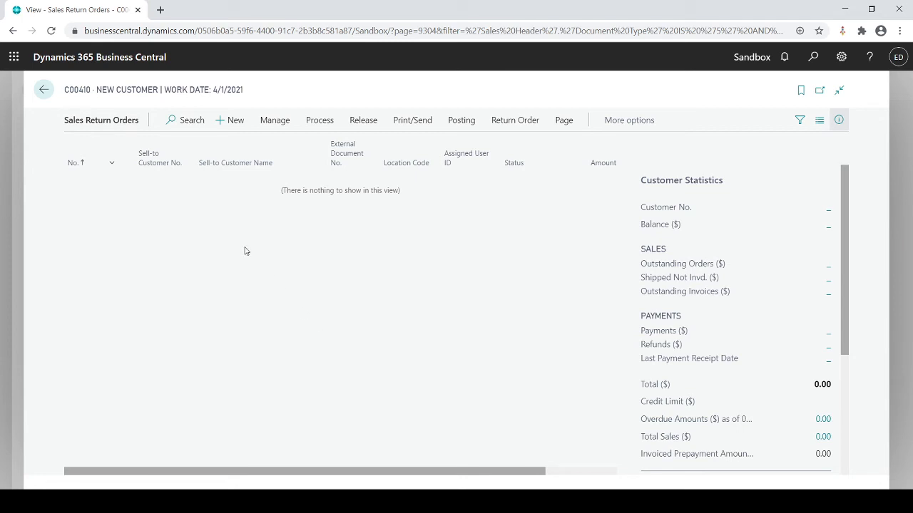
pyautogui.click(43, 89)
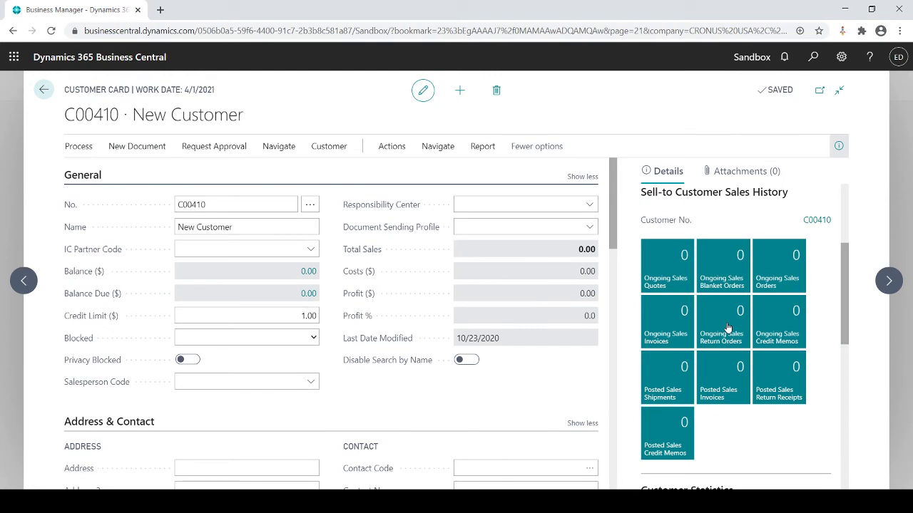
pyautogui.scroll(-3)
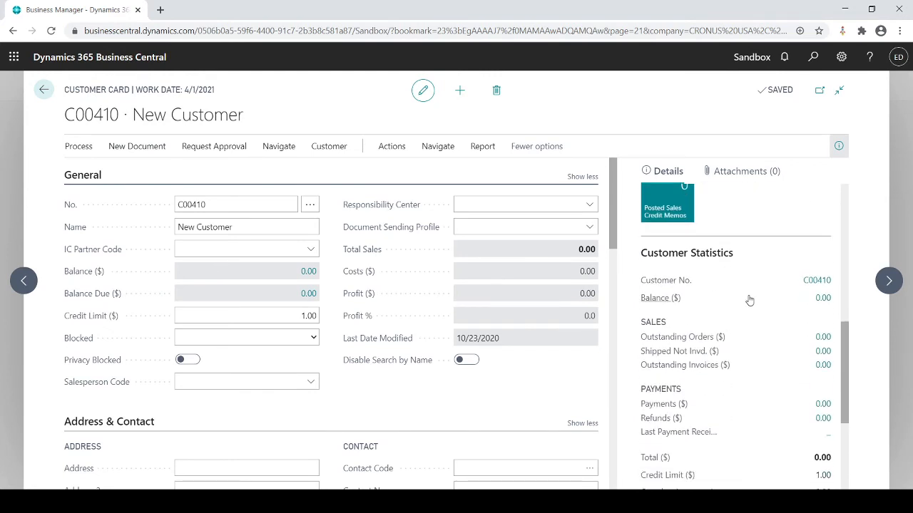
pyautogui.scroll(-3)
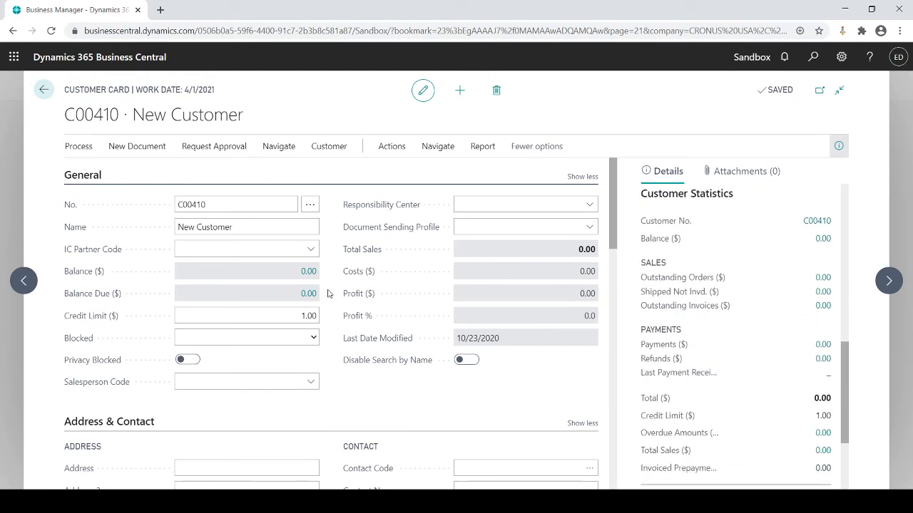
# - Step back through customer records to 30000 School of Fine Art and open its card
pyautogui.click(22, 280)
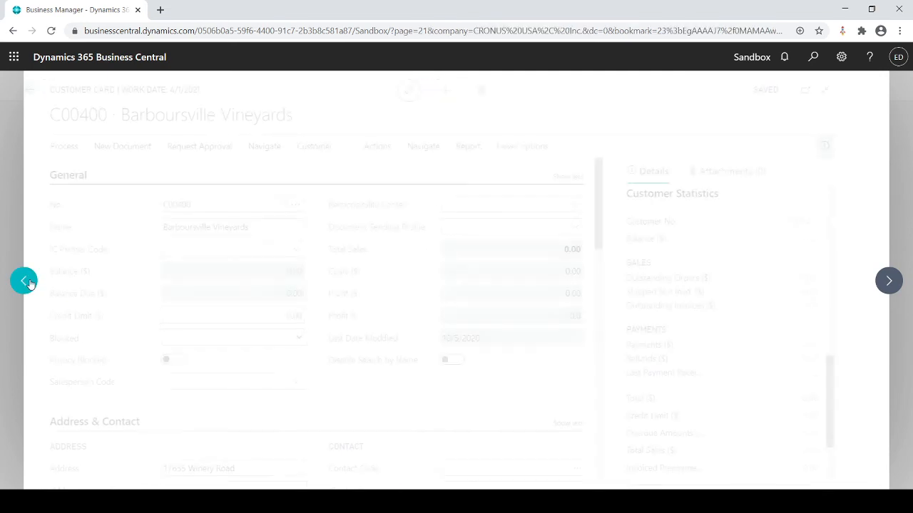
pyautogui.click(24, 280)
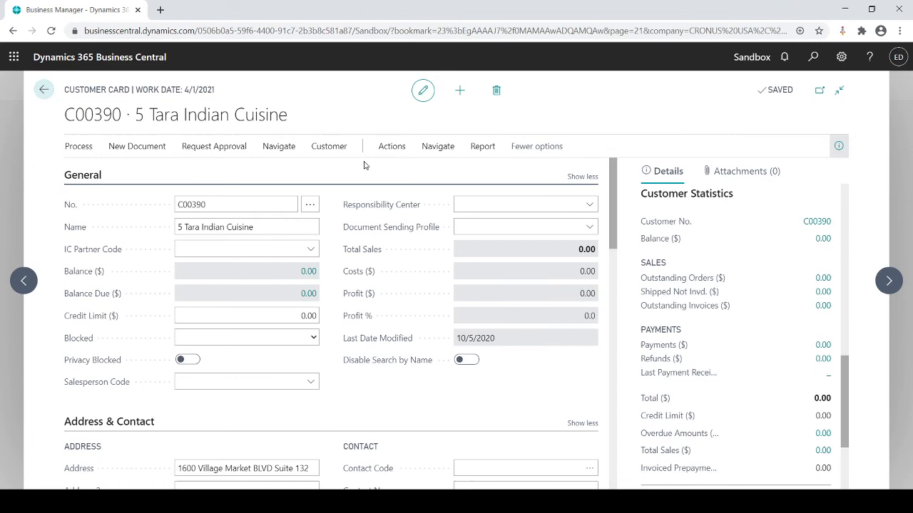
pyautogui.click(42, 89)
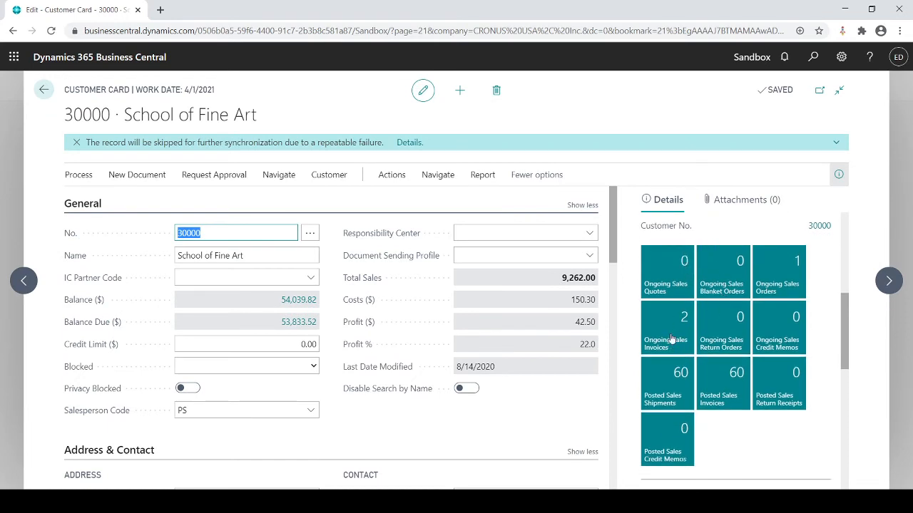
pyautogui.moveTo(669, 340)
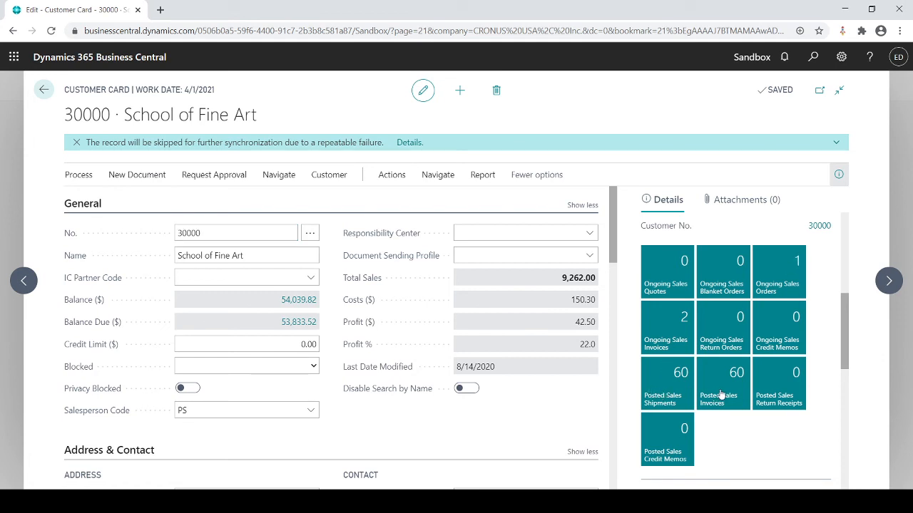
pyautogui.click(722, 382)
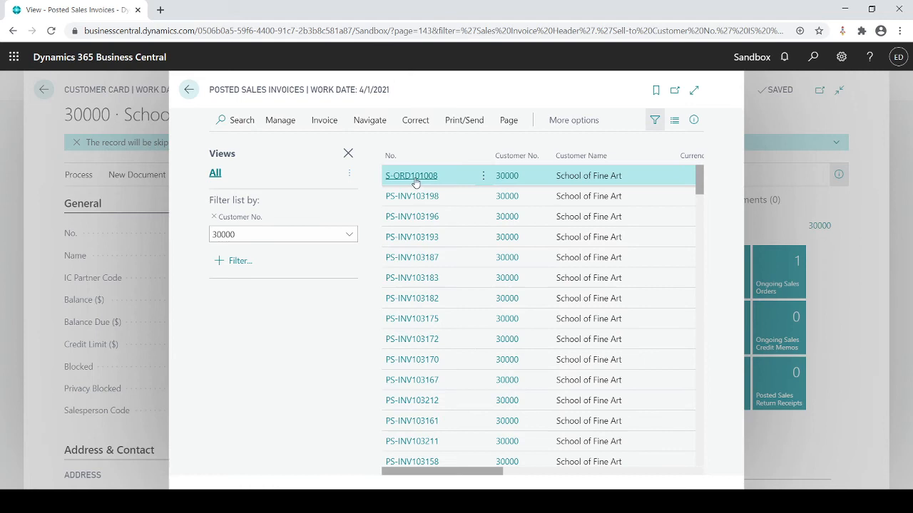
pyautogui.moveTo(499, 236)
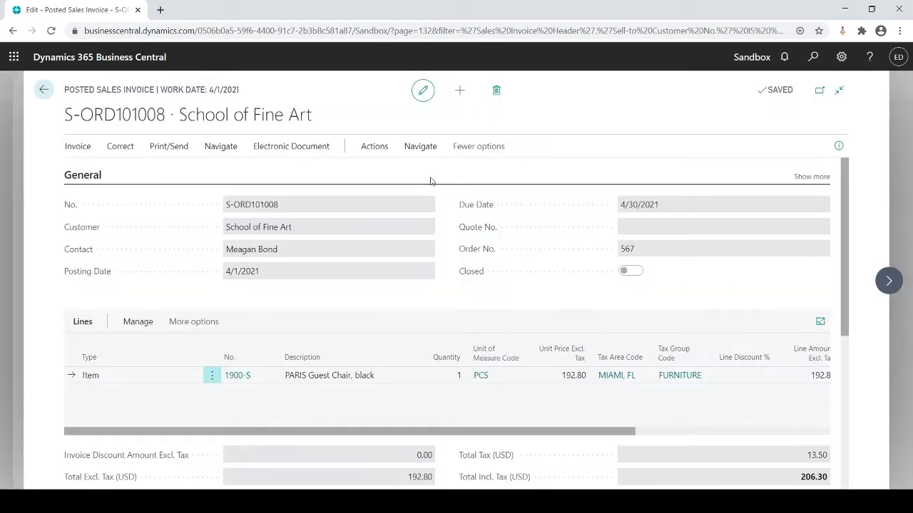
pyautogui.moveTo(881, 119)
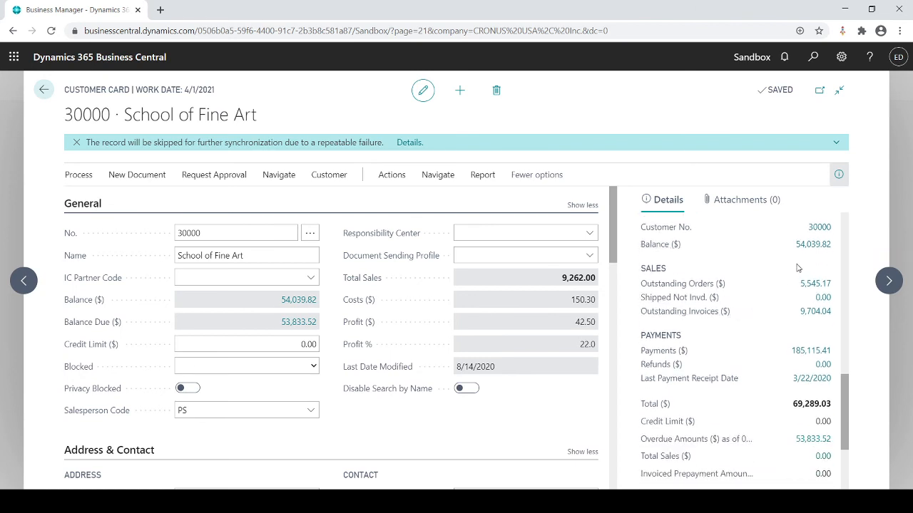
pyautogui.moveTo(781, 305)
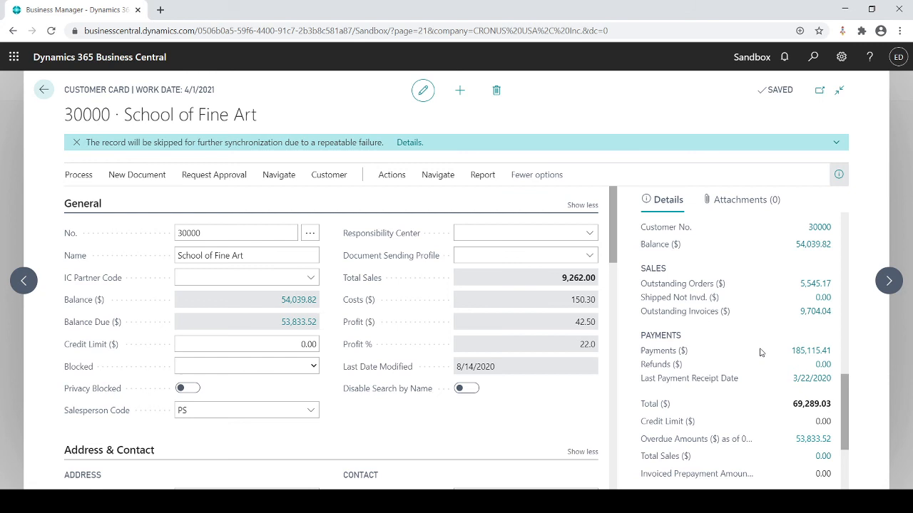
pyautogui.moveTo(764, 379)
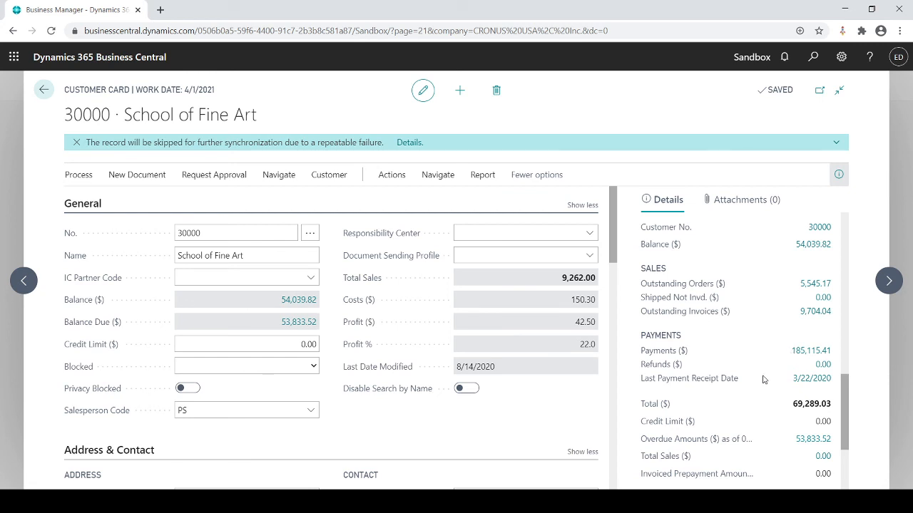
pyautogui.scroll(-3)
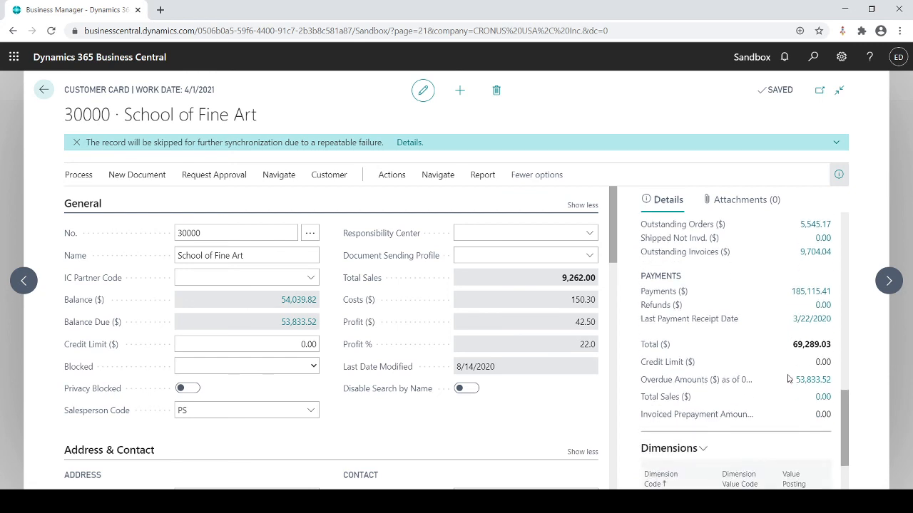
pyautogui.moveTo(796, 385)
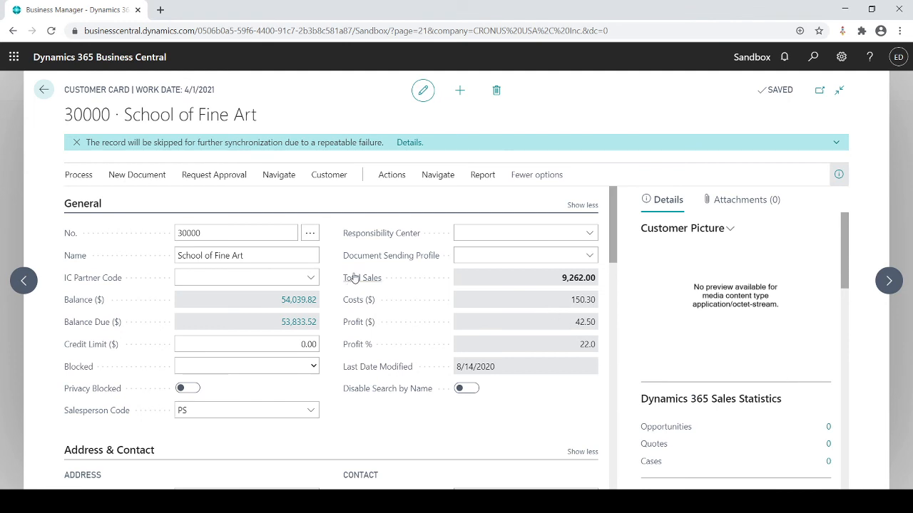
pyautogui.moveTo(137, 174)
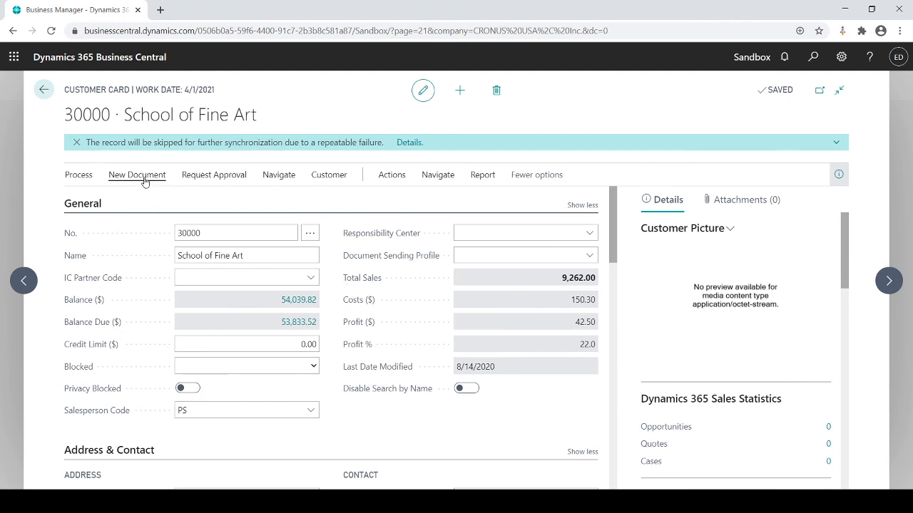
pyautogui.click(137, 174)
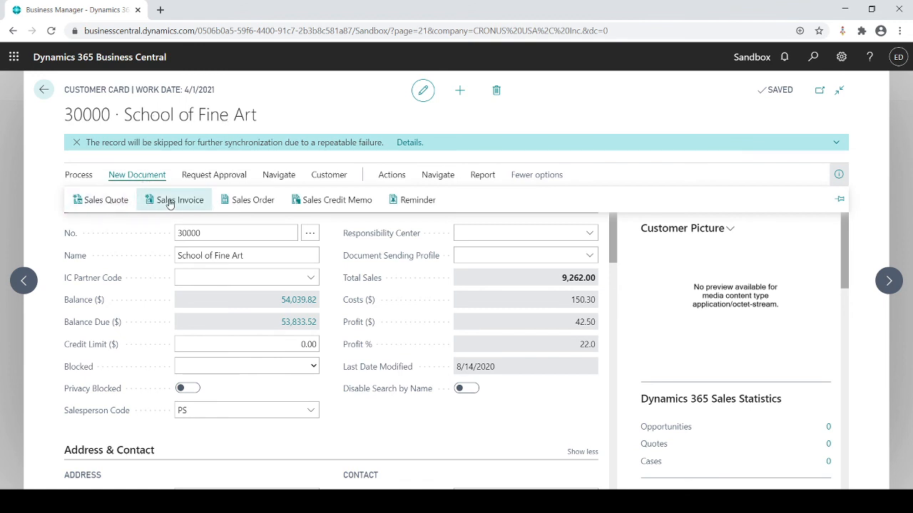
pyautogui.moveTo(413, 200)
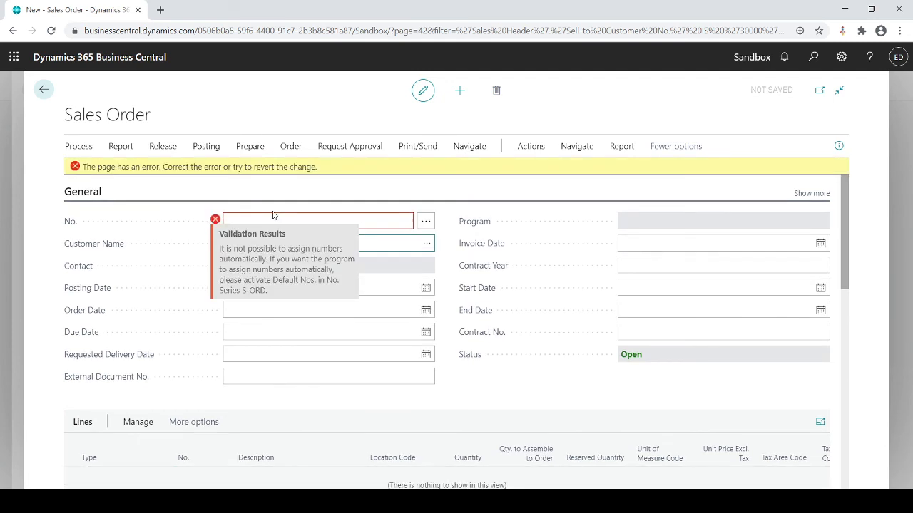
pyautogui.click(317, 220)
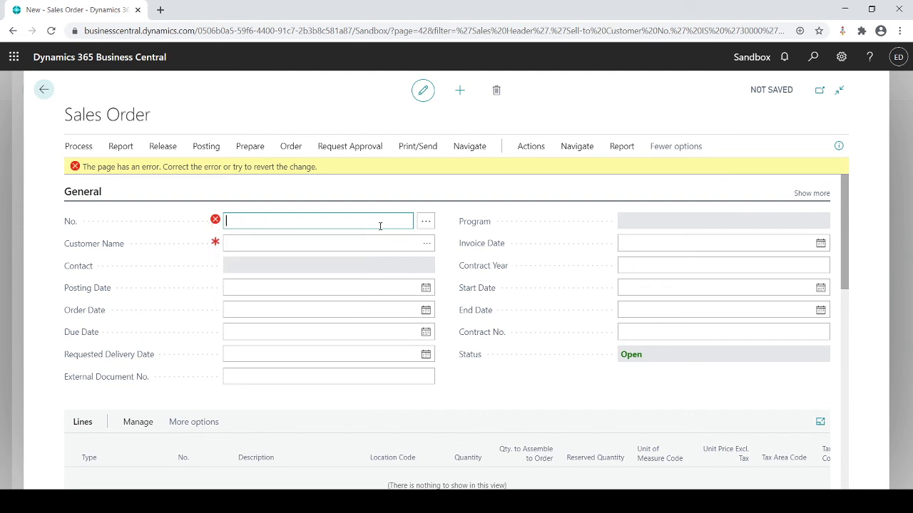
pyautogui.click(43, 88)
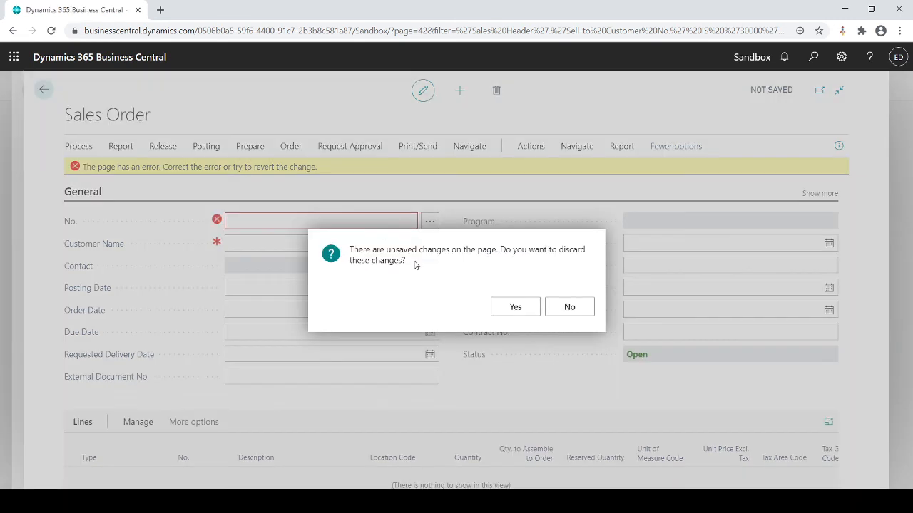
pyautogui.click(514, 307)
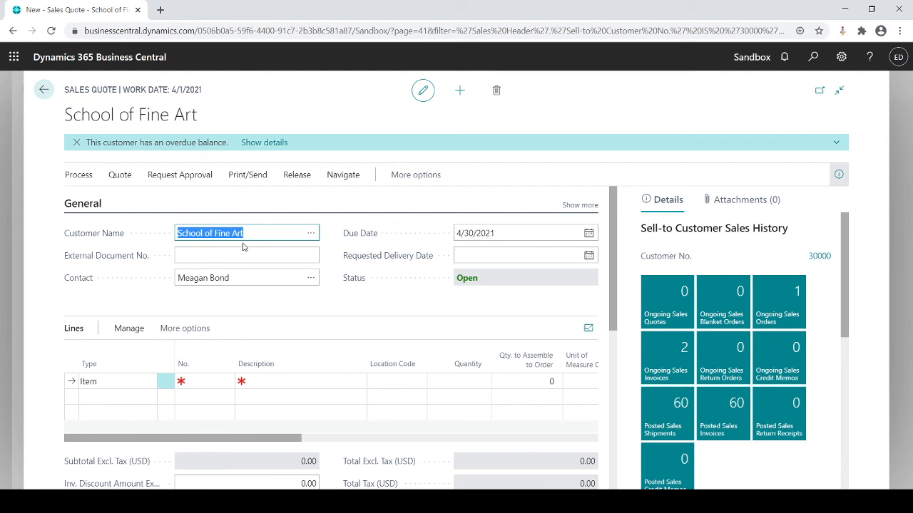
pyautogui.moveTo(317, 200)
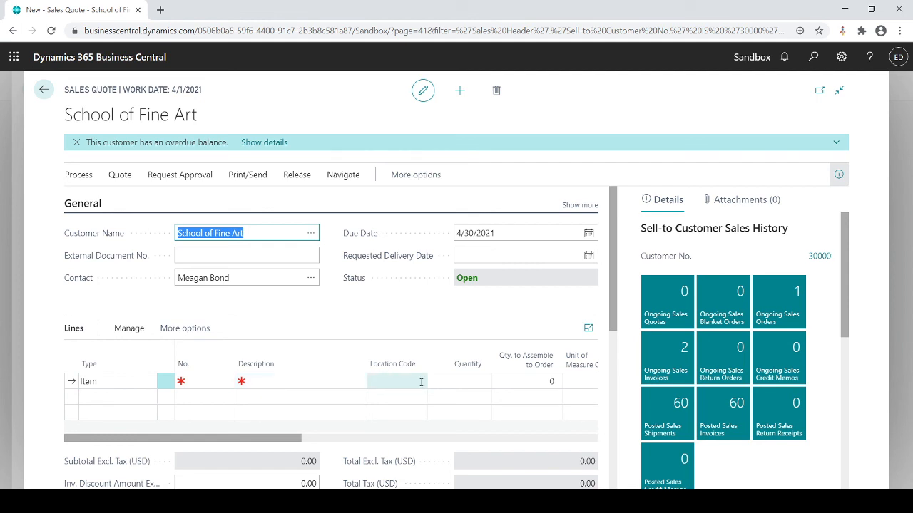
# - Leave the unfinished School of Fine Art sales quote and return to the Customers list
pyautogui.click(43, 89)
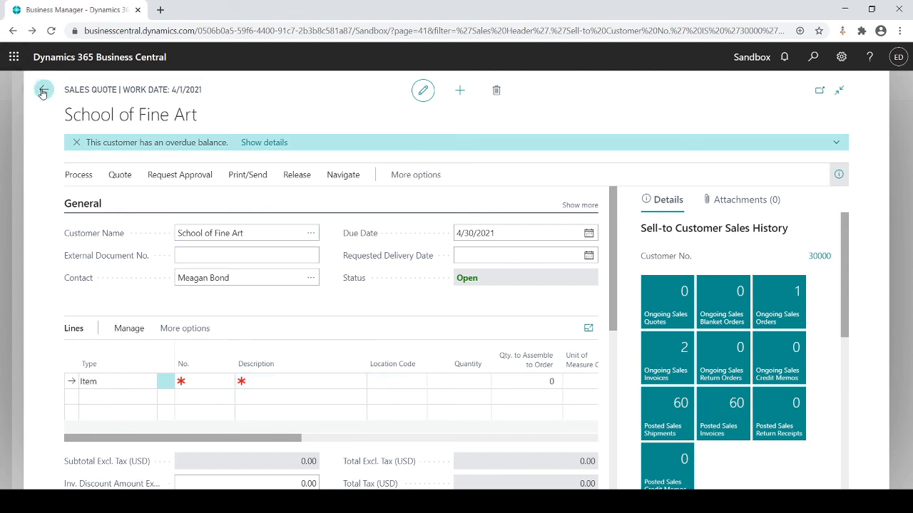
pyautogui.click(43, 90)
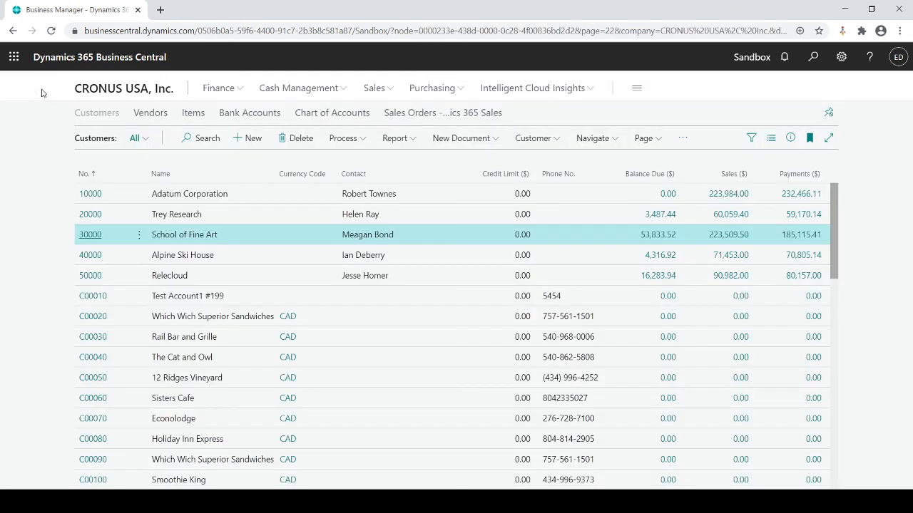